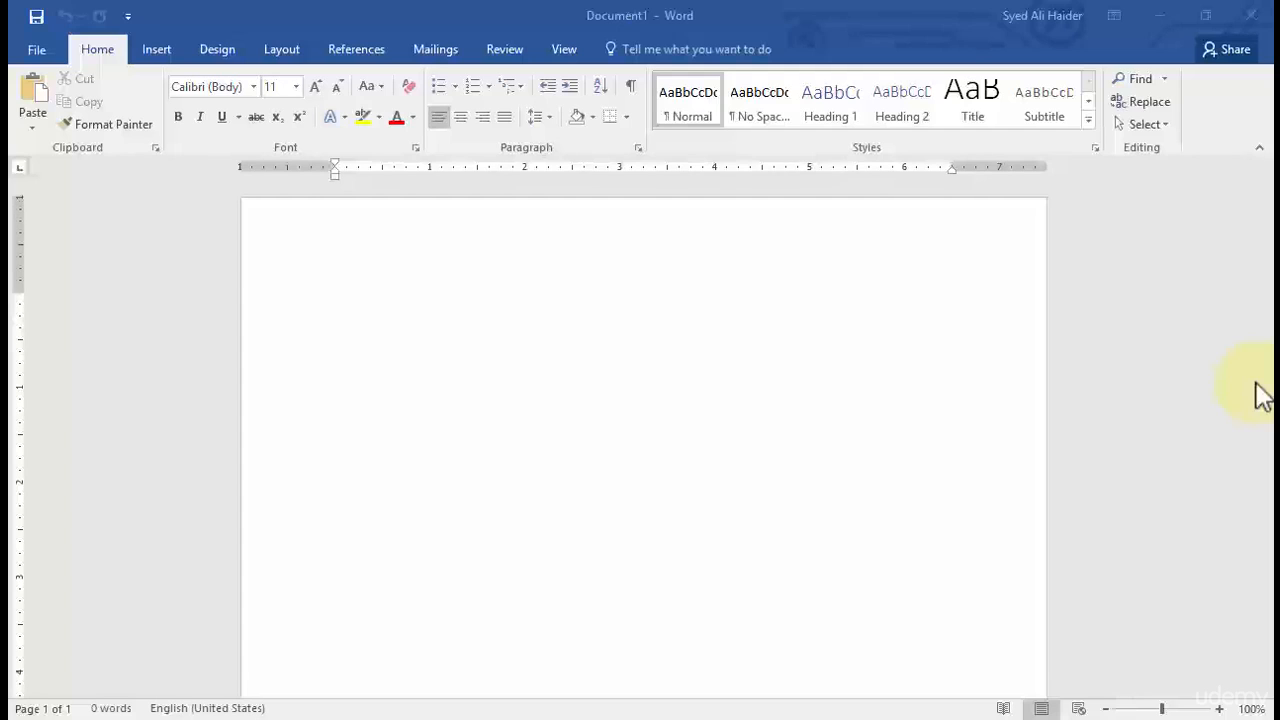
{"action": "mouse_move", "coordinate": [484, 704]}
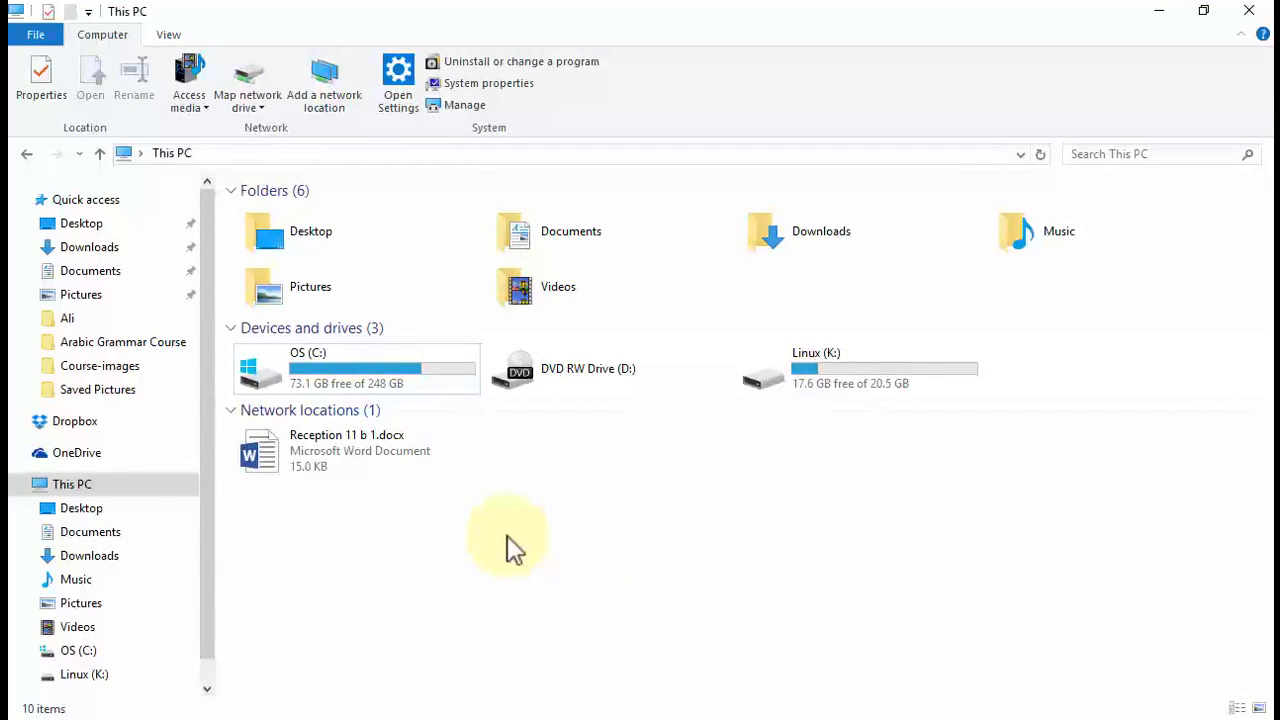
{"action": "mouse_move", "coordinate": [520, 560]}
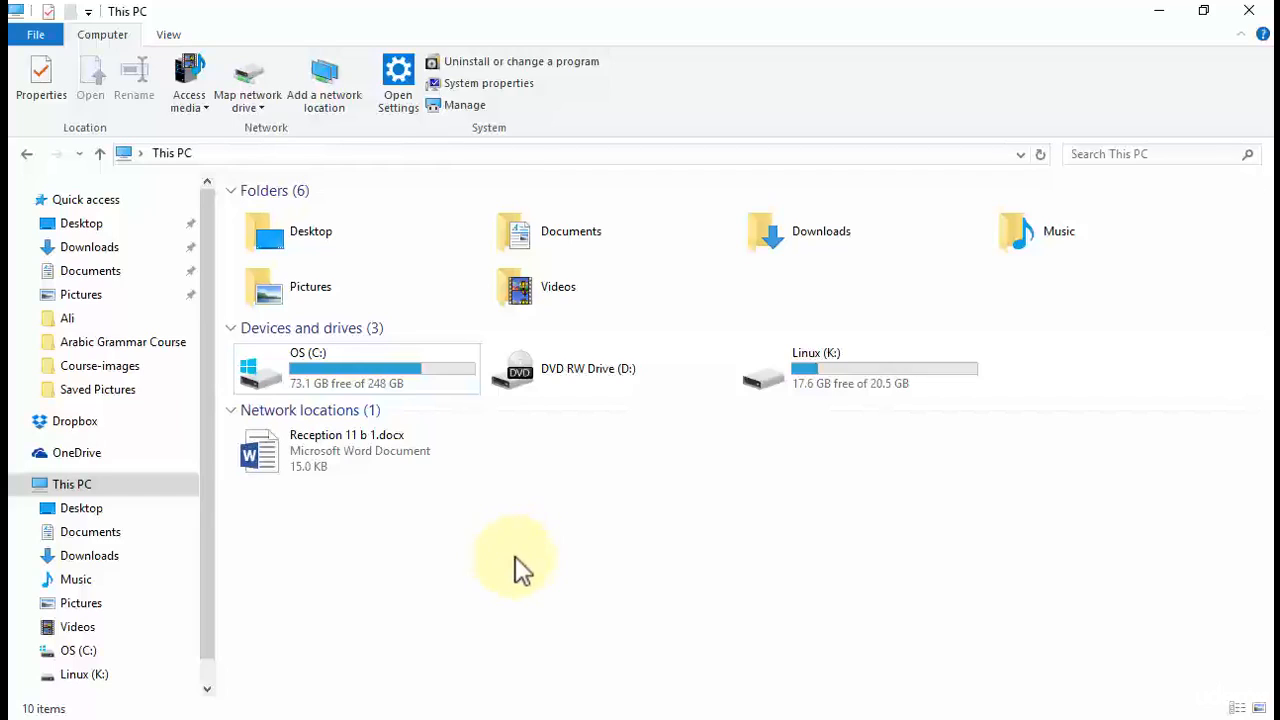
{"action": "mouse_move", "coordinate": [544, 572]}
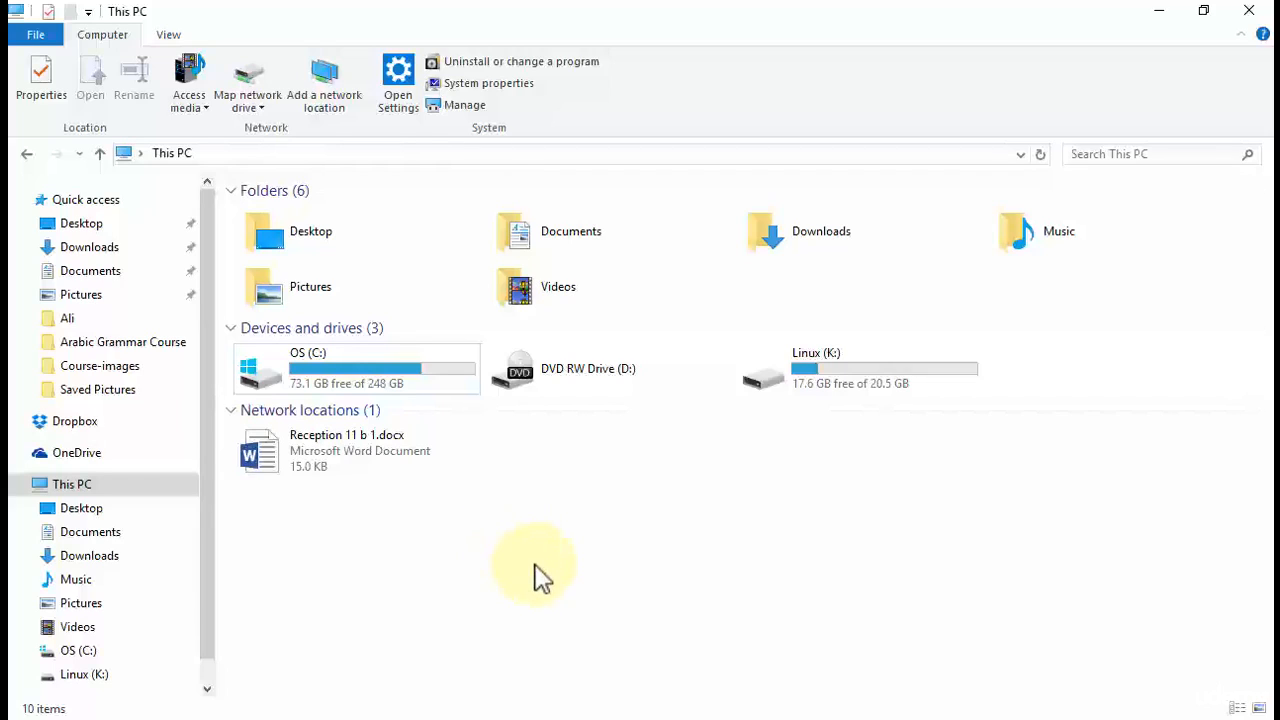
{"action": "mouse_move", "coordinate": [358, 582]}
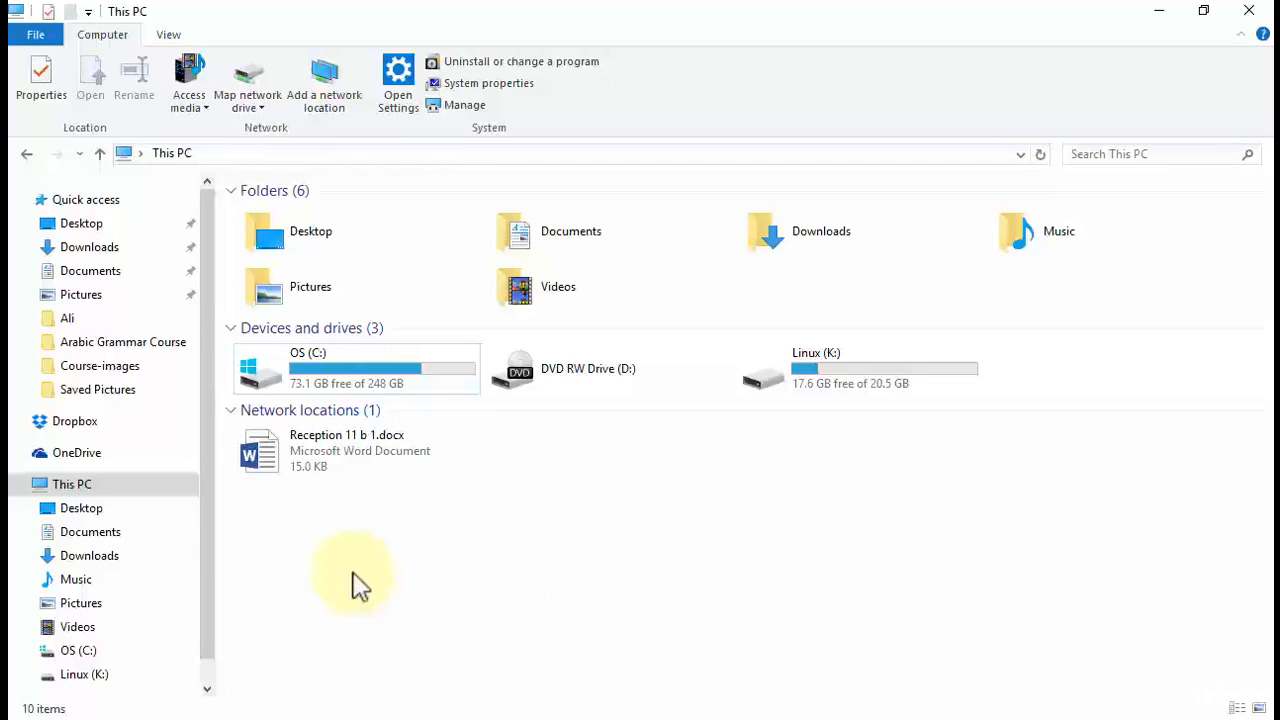
{"action": "mouse_move", "coordinate": [238, 584]}
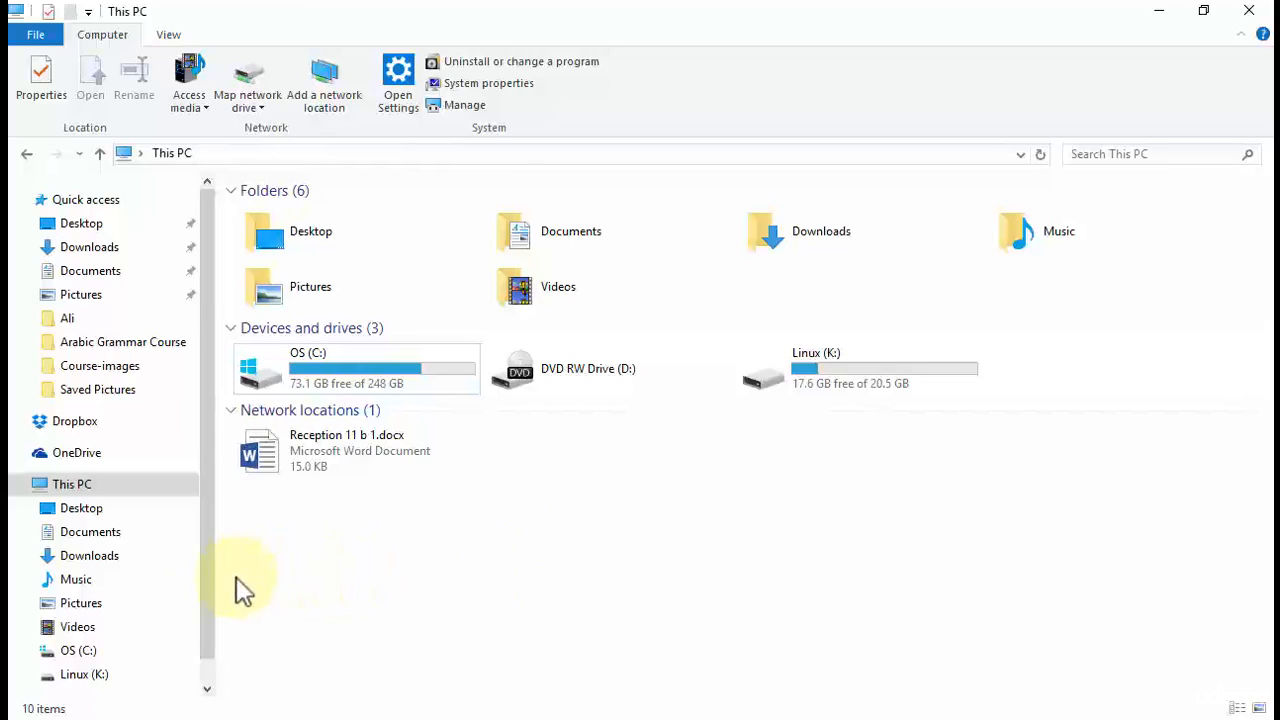
- Browse into C:\Users from the OS (C:) drive in the navigation pane
{"action": "double_click", "coordinate": [70, 650]}
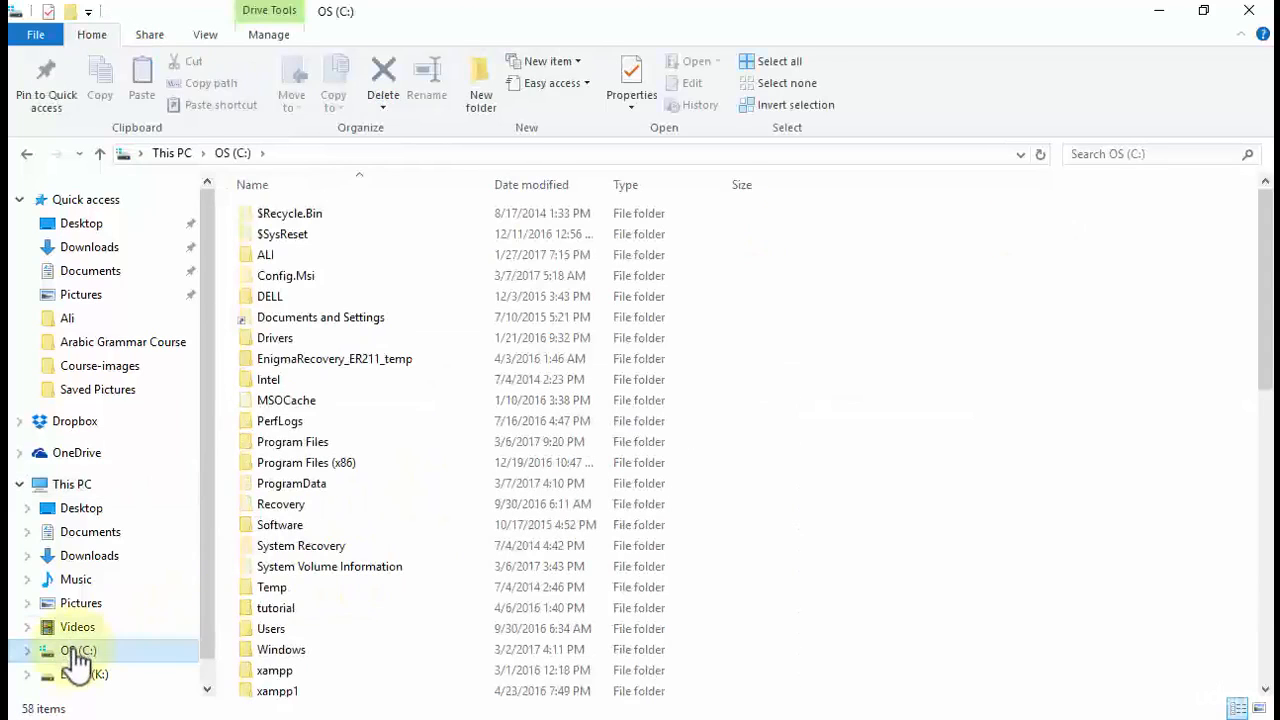
{"action": "mouse_move", "coordinate": [548, 544]}
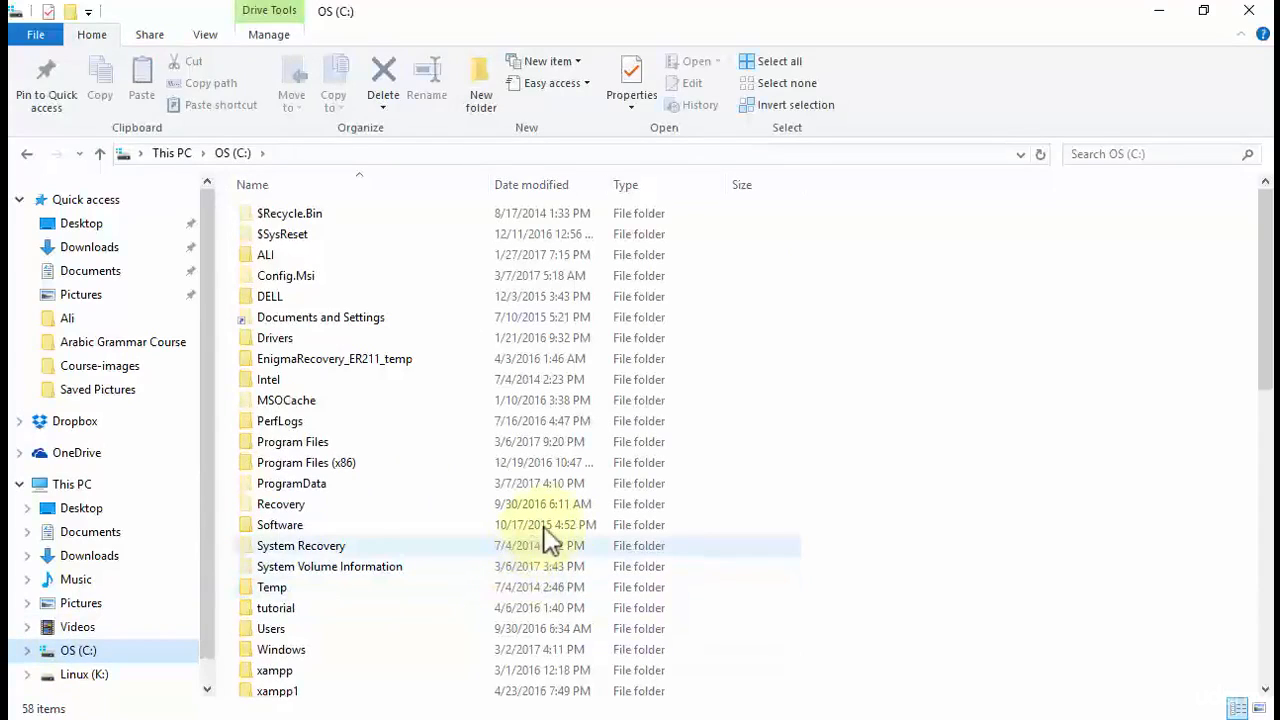
{"action": "mouse_move", "coordinate": [632, 486]}
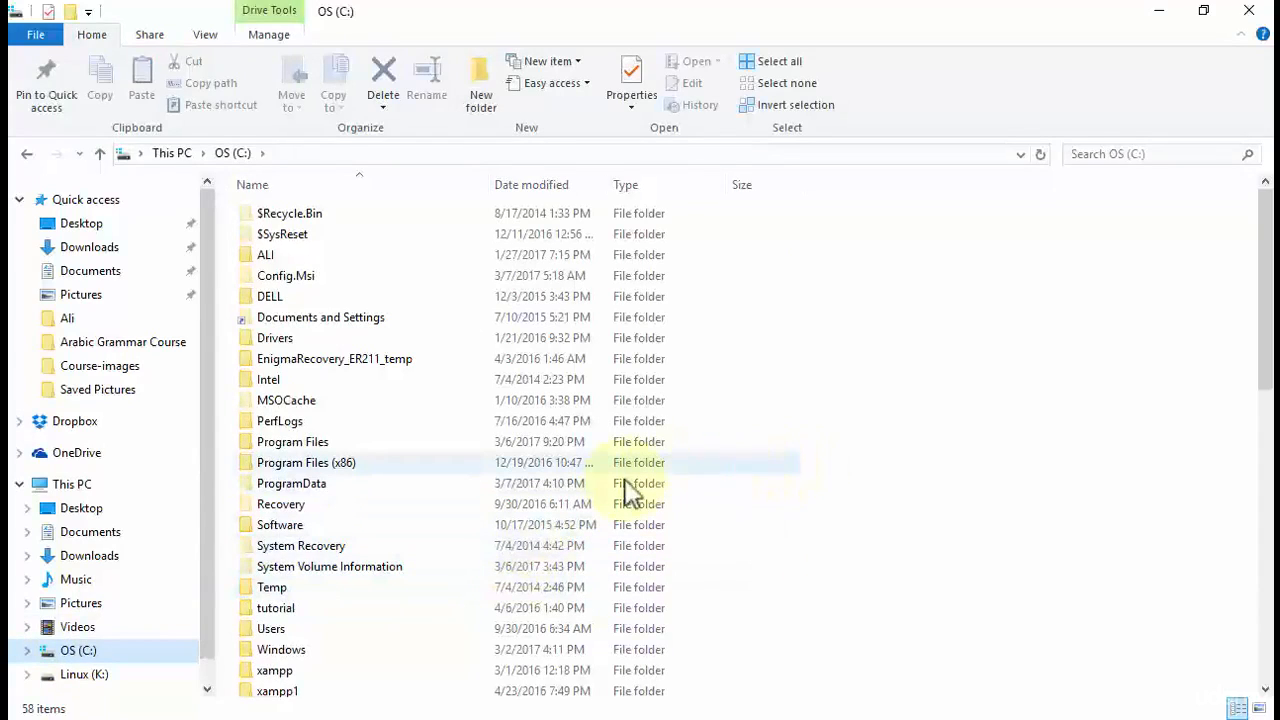
{"action": "left_click", "coordinate": [272, 628]}
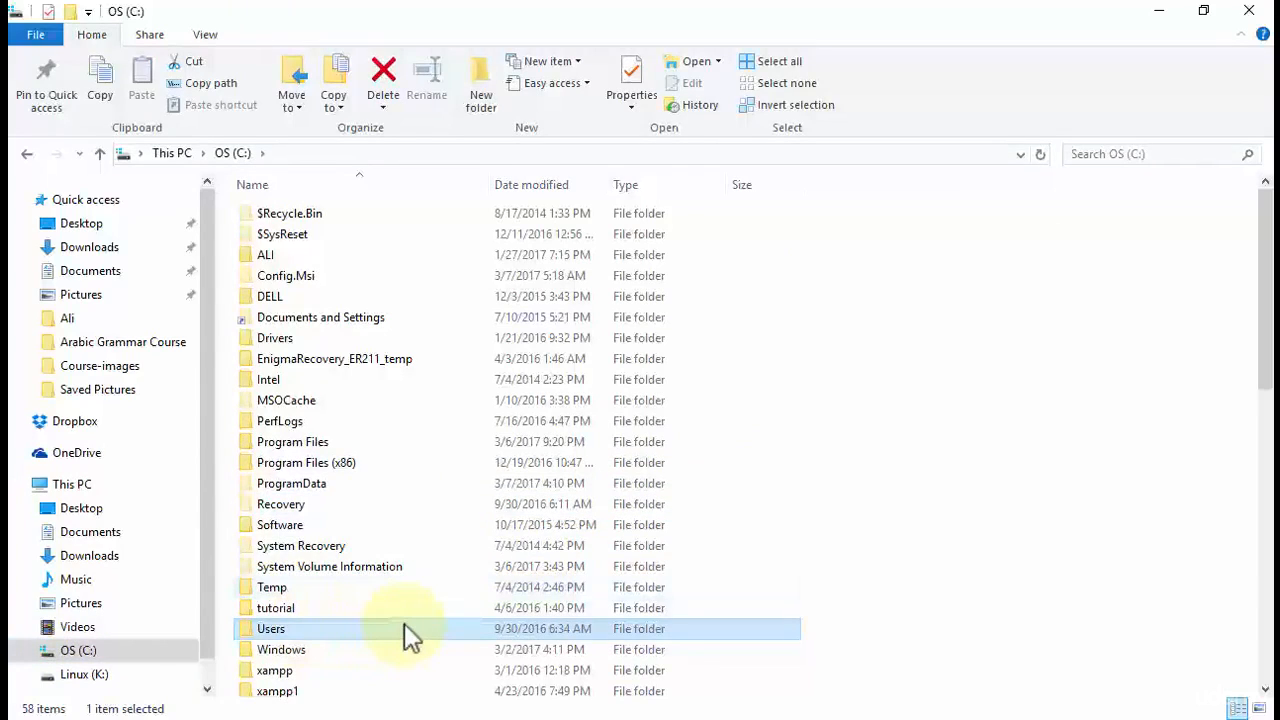
{"action": "double_click", "coordinate": [272, 628]}
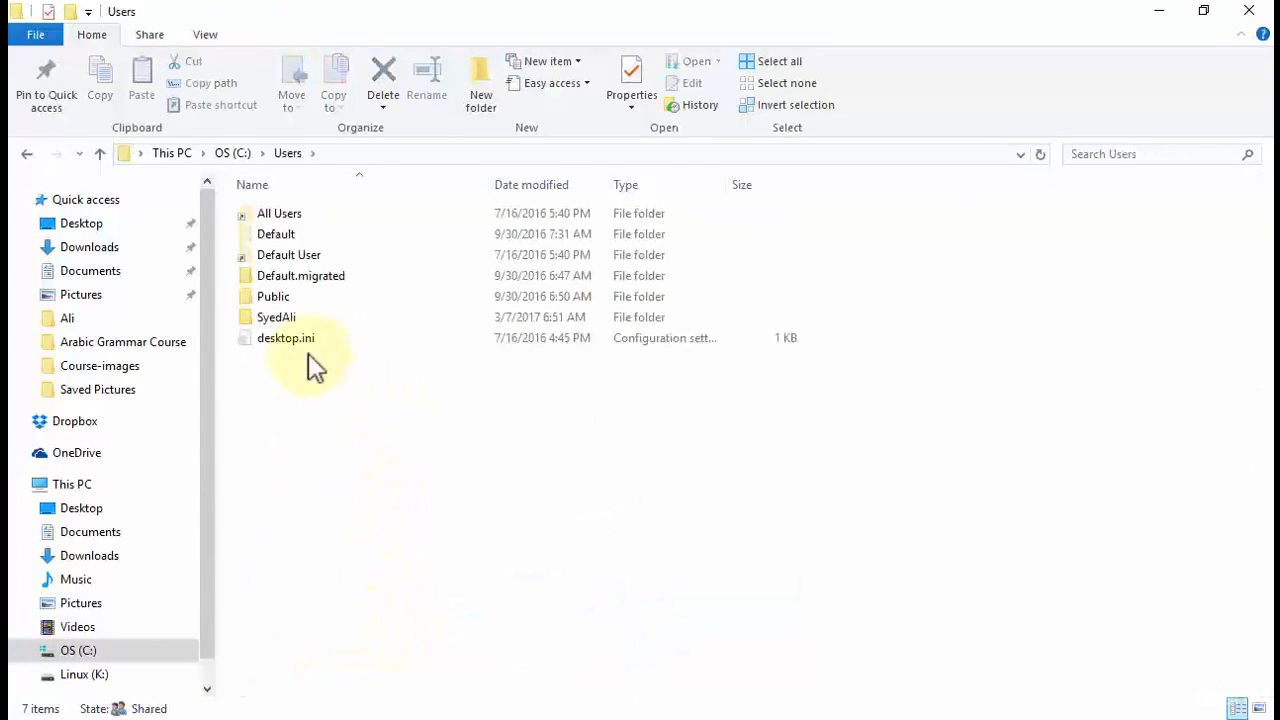
{"action": "mouse_move", "coordinate": [388, 440]}
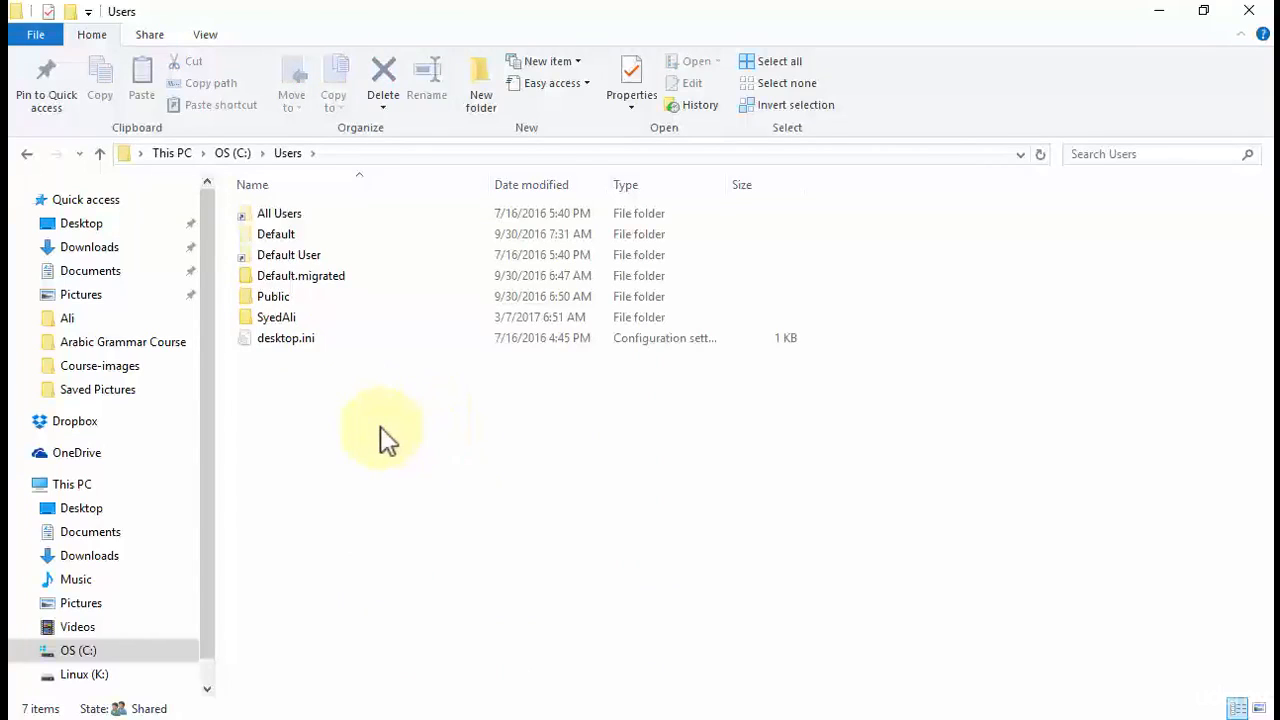
{"action": "mouse_move", "coordinate": [436, 444]}
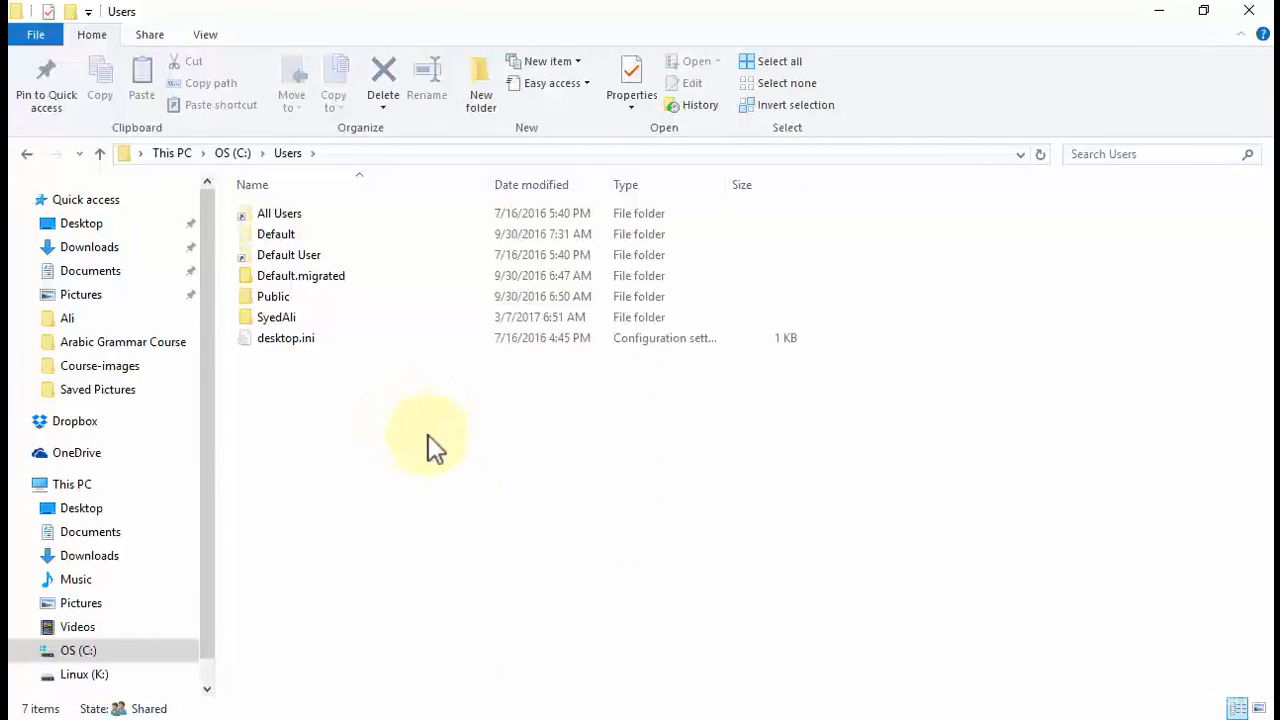
{"action": "mouse_move", "coordinate": [324, 340]}
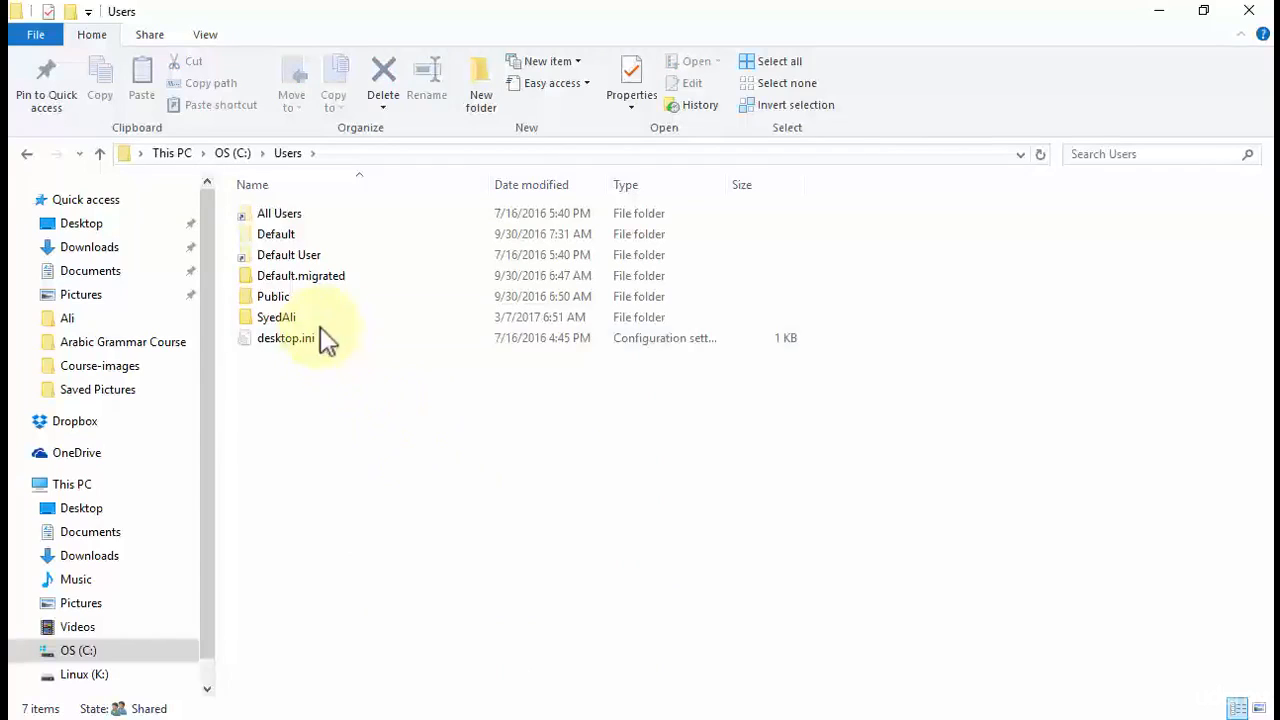
{"action": "mouse_move", "coordinate": [404, 324]}
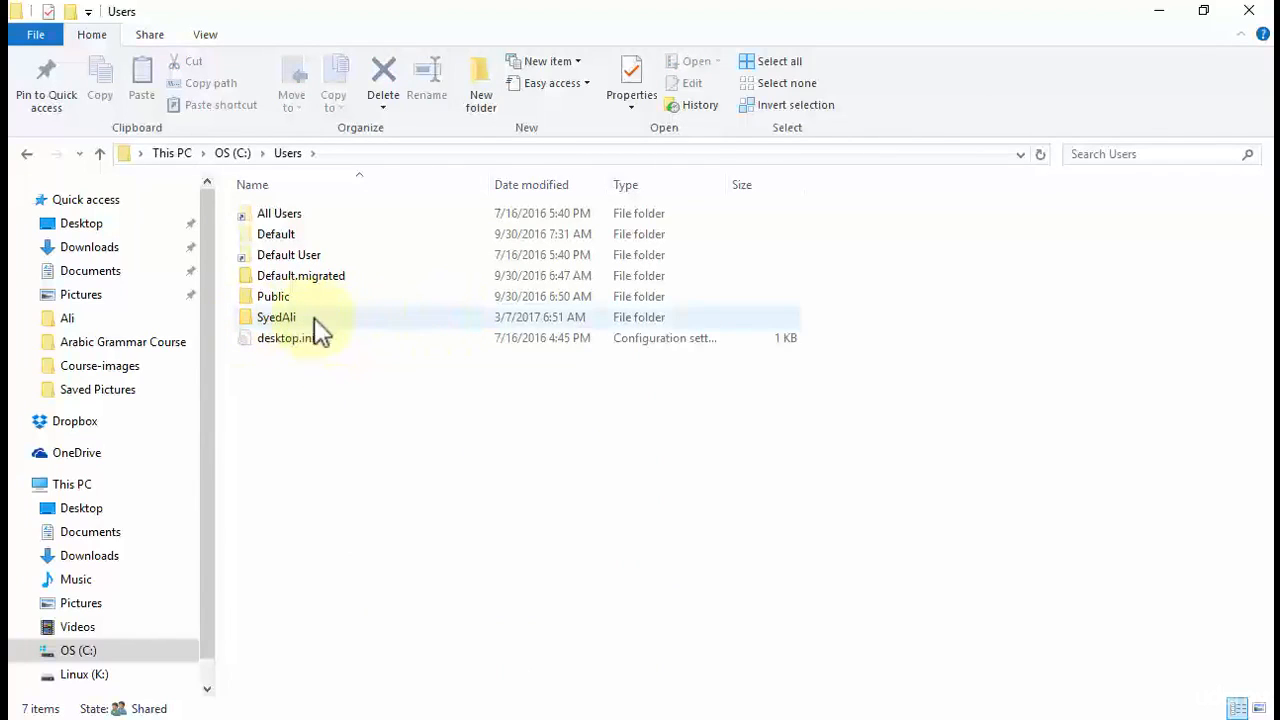
{"action": "mouse_move", "coordinate": [444, 328]}
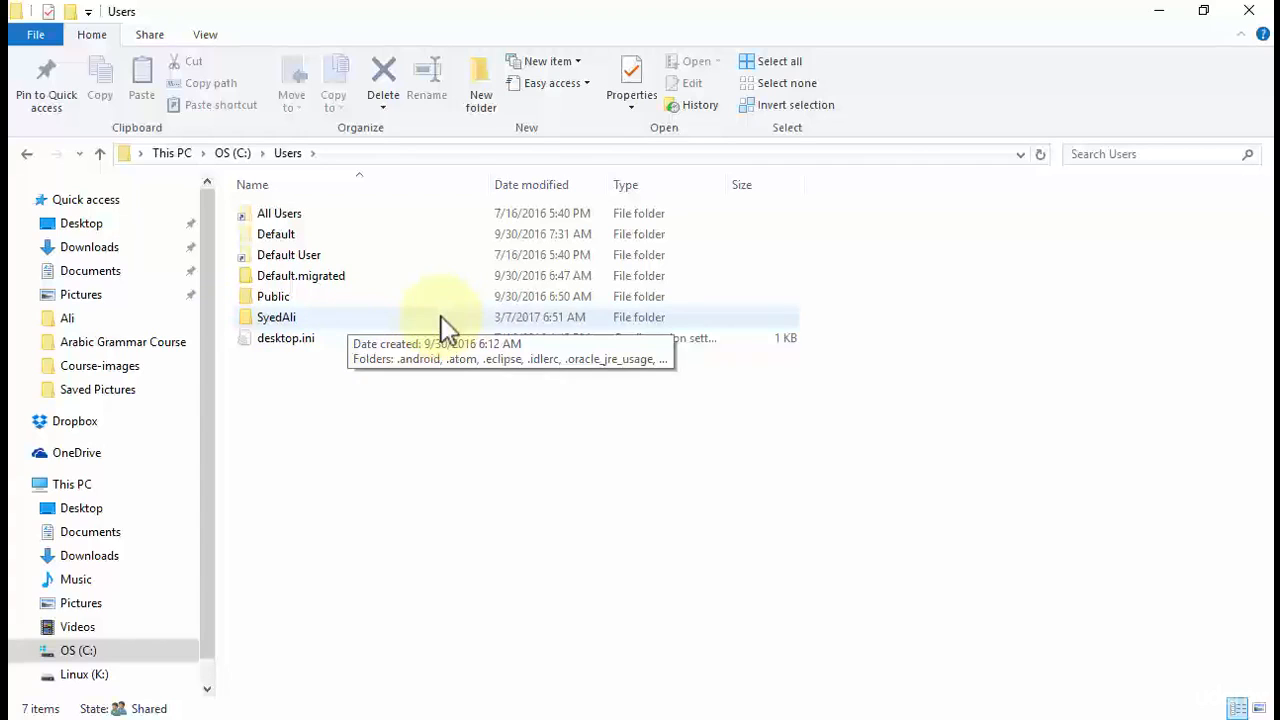
- Enter the personal user account folder inside C:\Users
{"action": "double_click", "coordinate": [276, 316]}
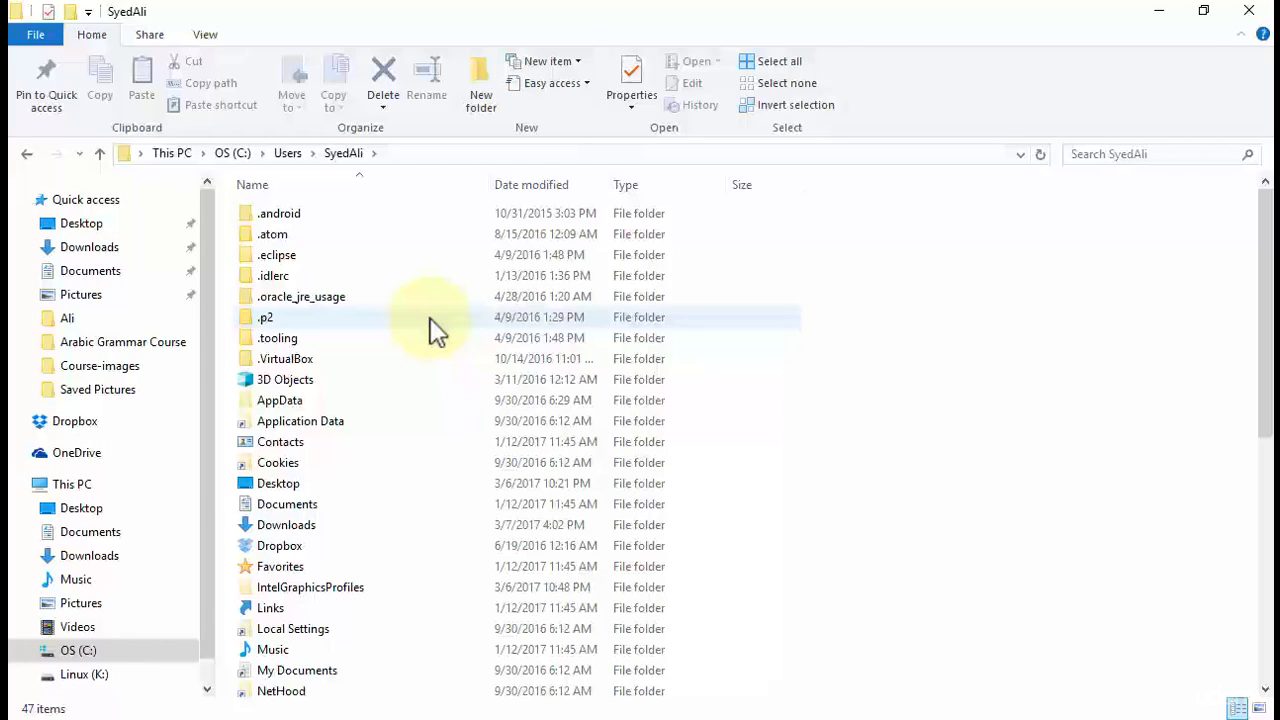
{"action": "mouse_move", "coordinate": [396, 290]}
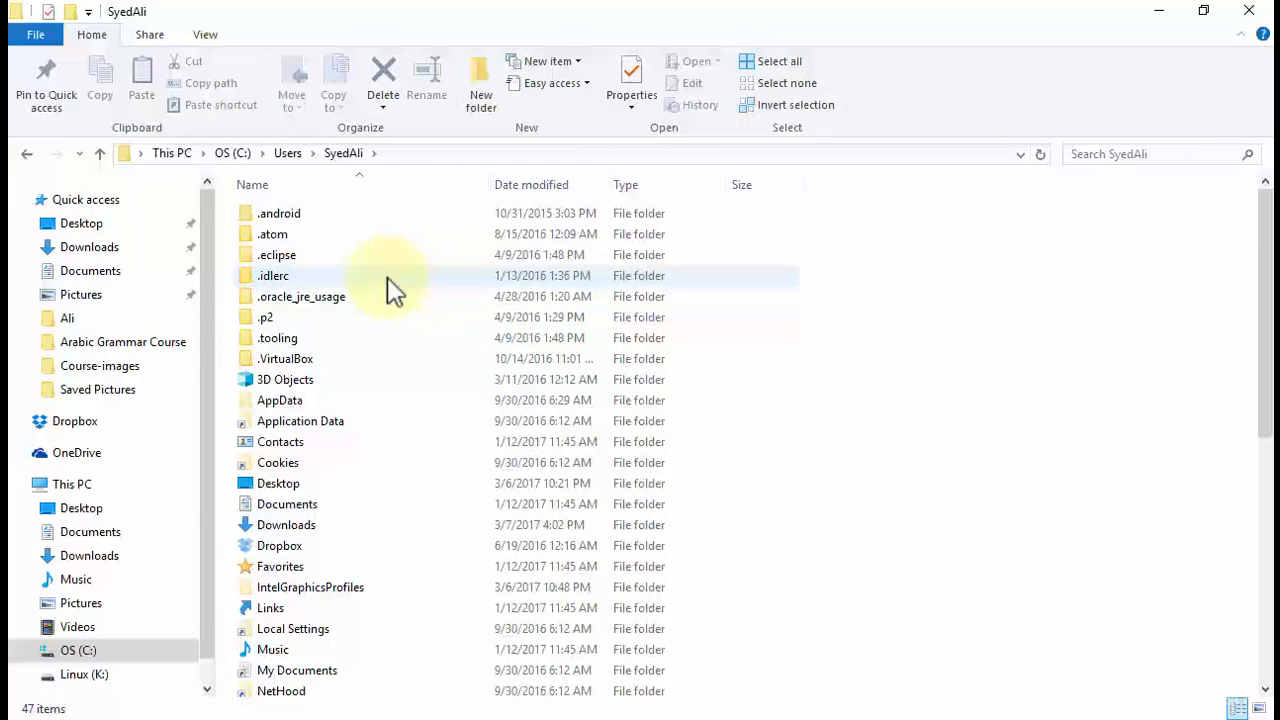
{"action": "mouse_move", "coordinate": [424, 344]}
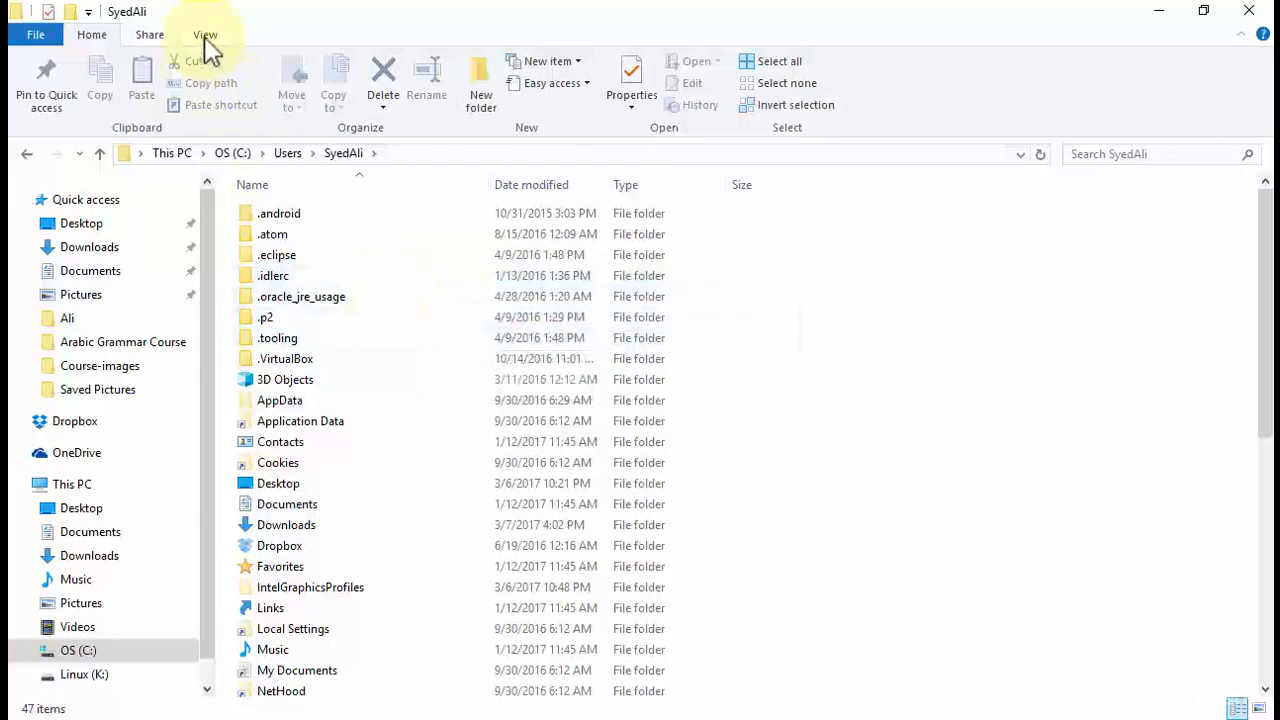
- Toggle Hidden items off and back on in the View ribbon, then enter the AppData folder
{"action": "left_click", "coordinate": [200, 36]}
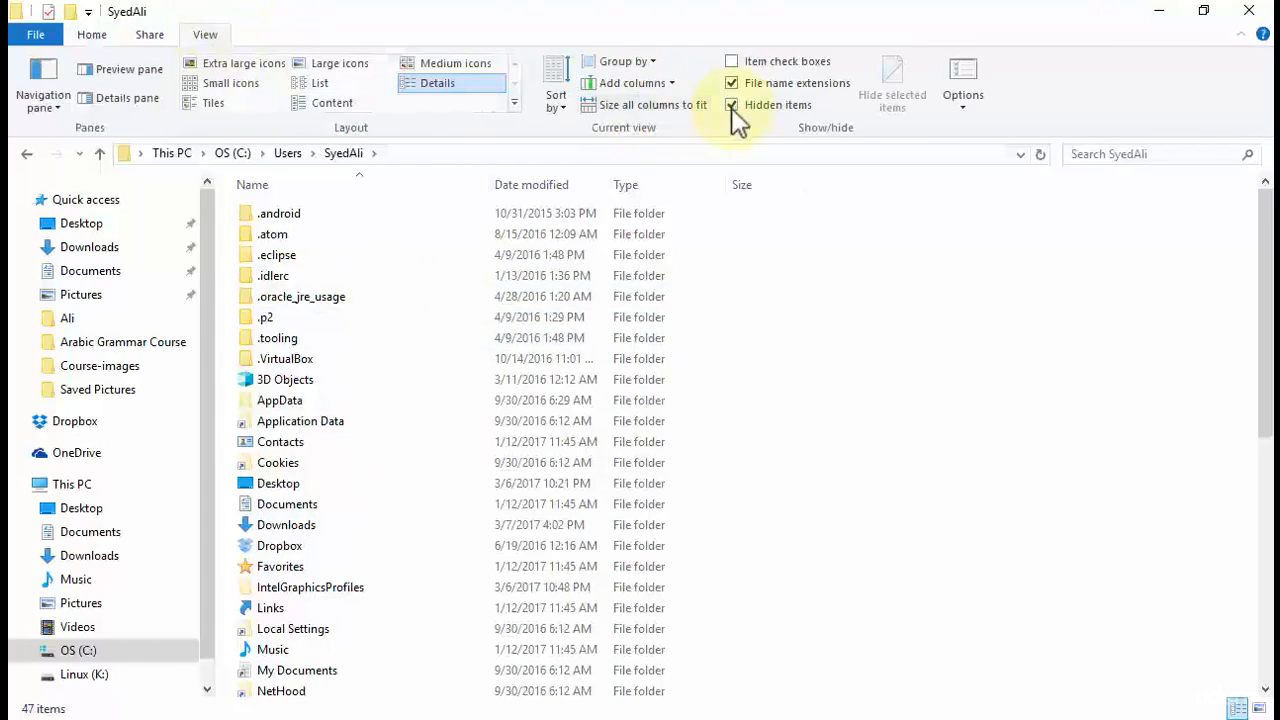
{"action": "mouse_move", "coordinate": [738, 108]}
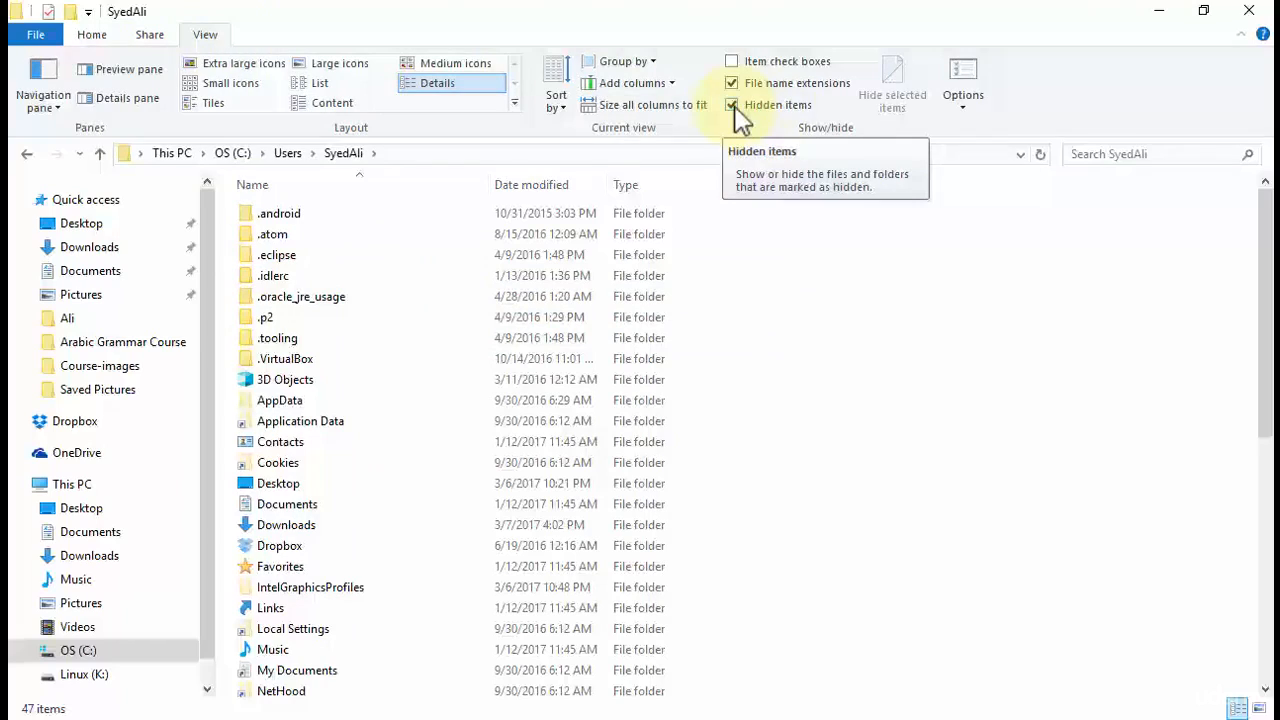
{"action": "left_click", "coordinate": [732, 104]}
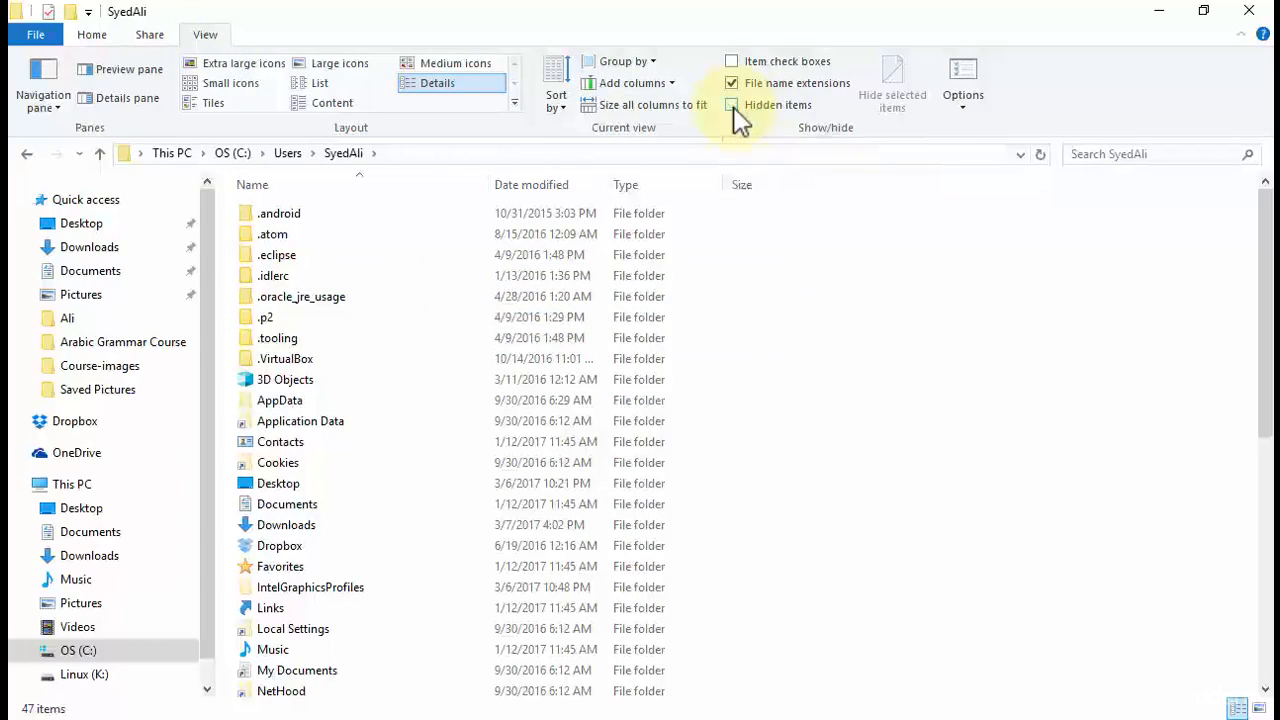
{"action": "left_click", "coordinate": [728, 104]}
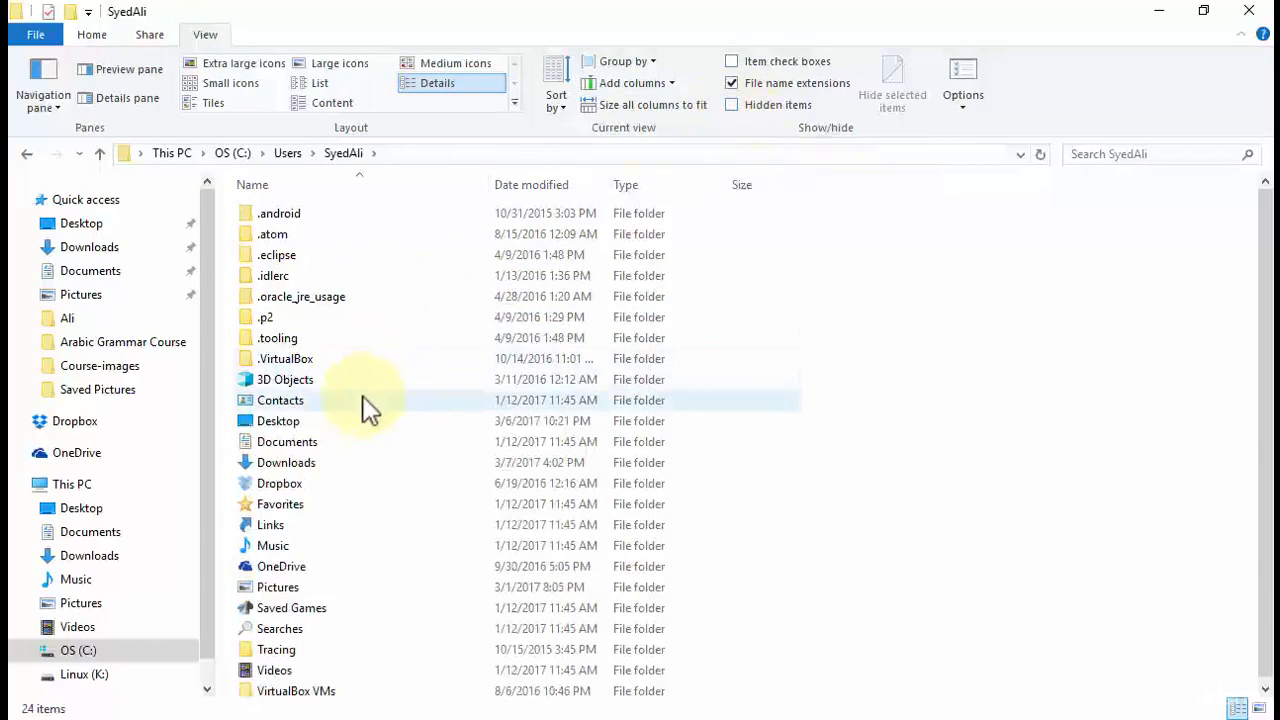
{"action": "mouse_move", "coordinate": [360, 410]}
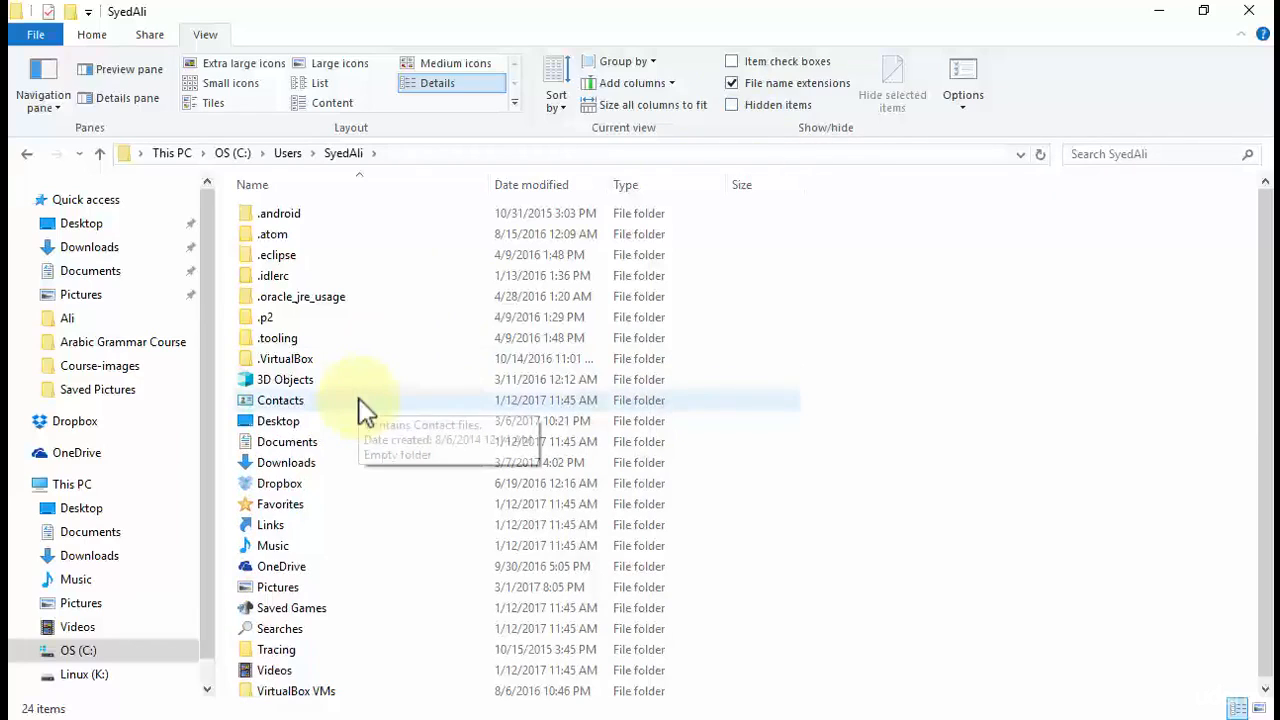
{"action": "mouse_move", "coordinate": [732, 116]}
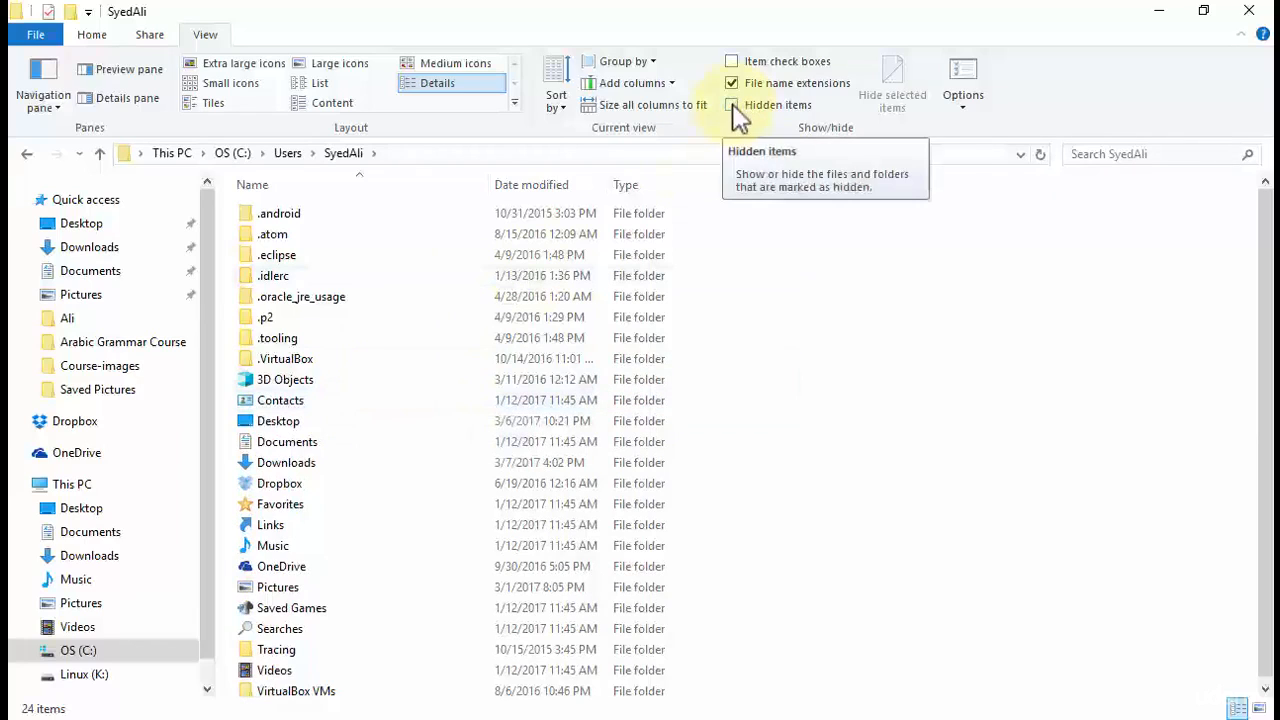
{"action": "left_click", "coordinate": [732, 104]}
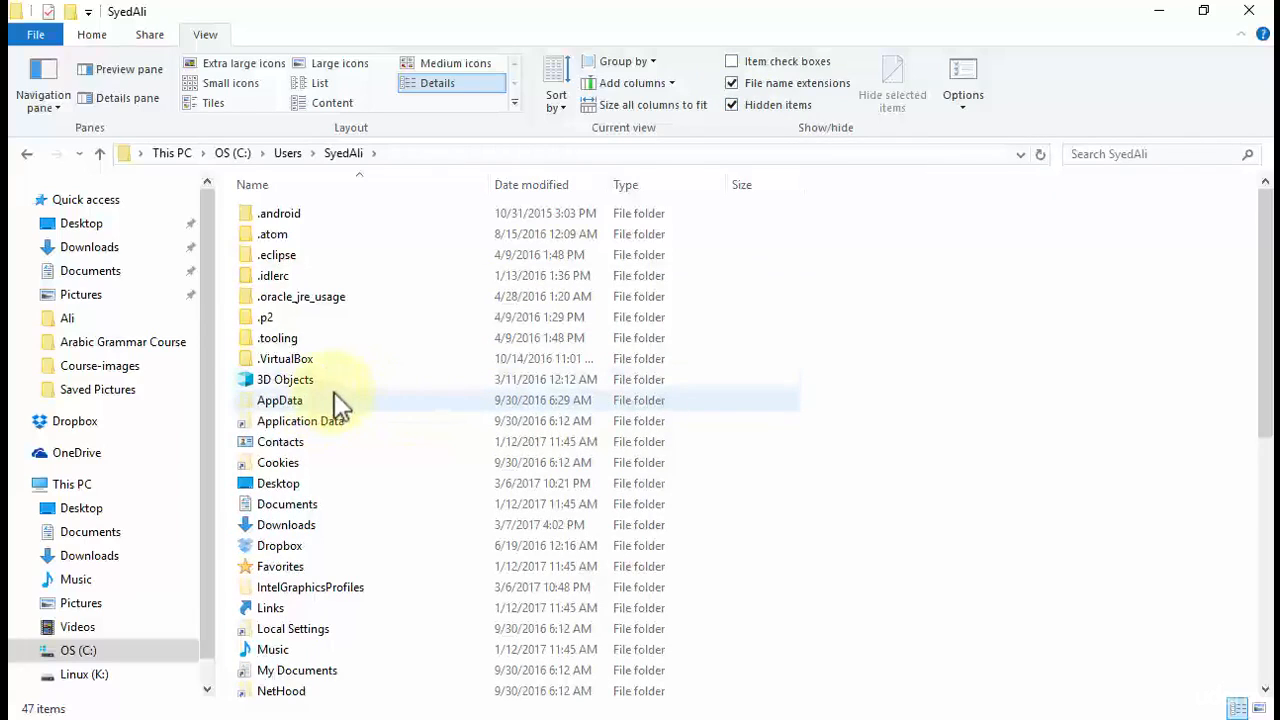
{"action": "mouse_move", "coordinate": [350, 428]}
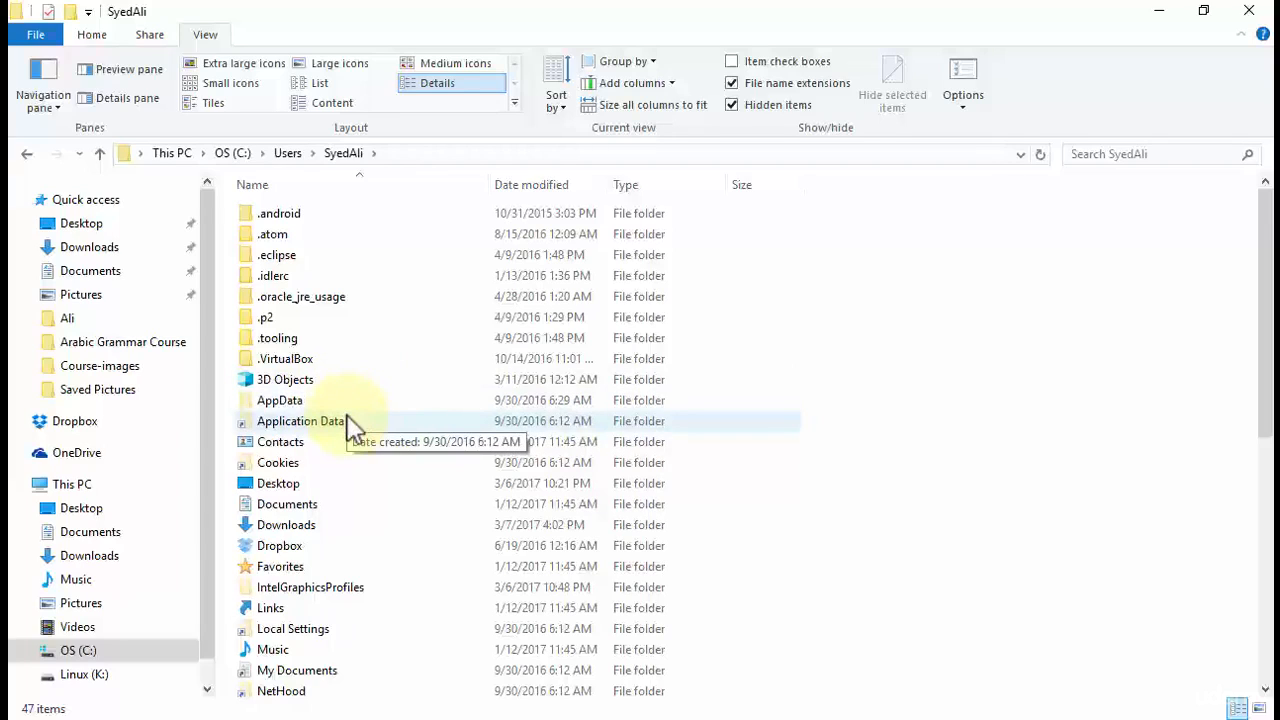
{"action": "mouse_move", "coordinate": [282, 400]}
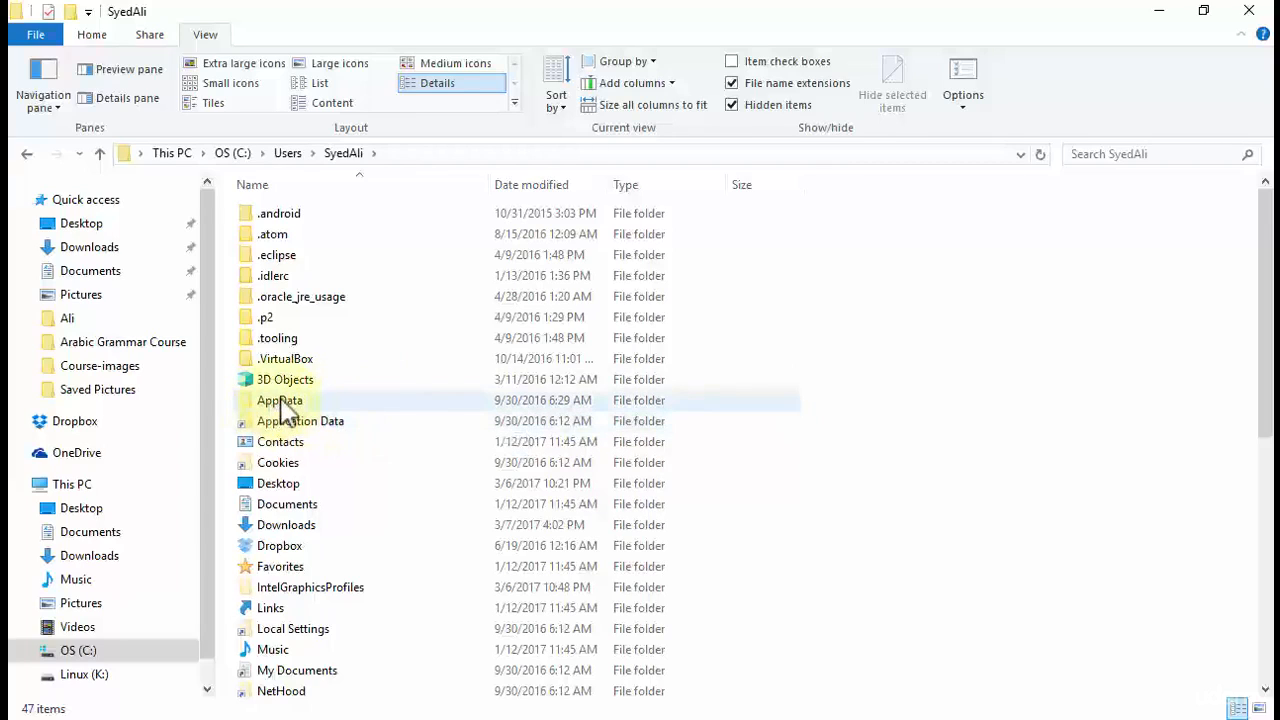
{"action": "double_click", "coordinate": [278, 400]}
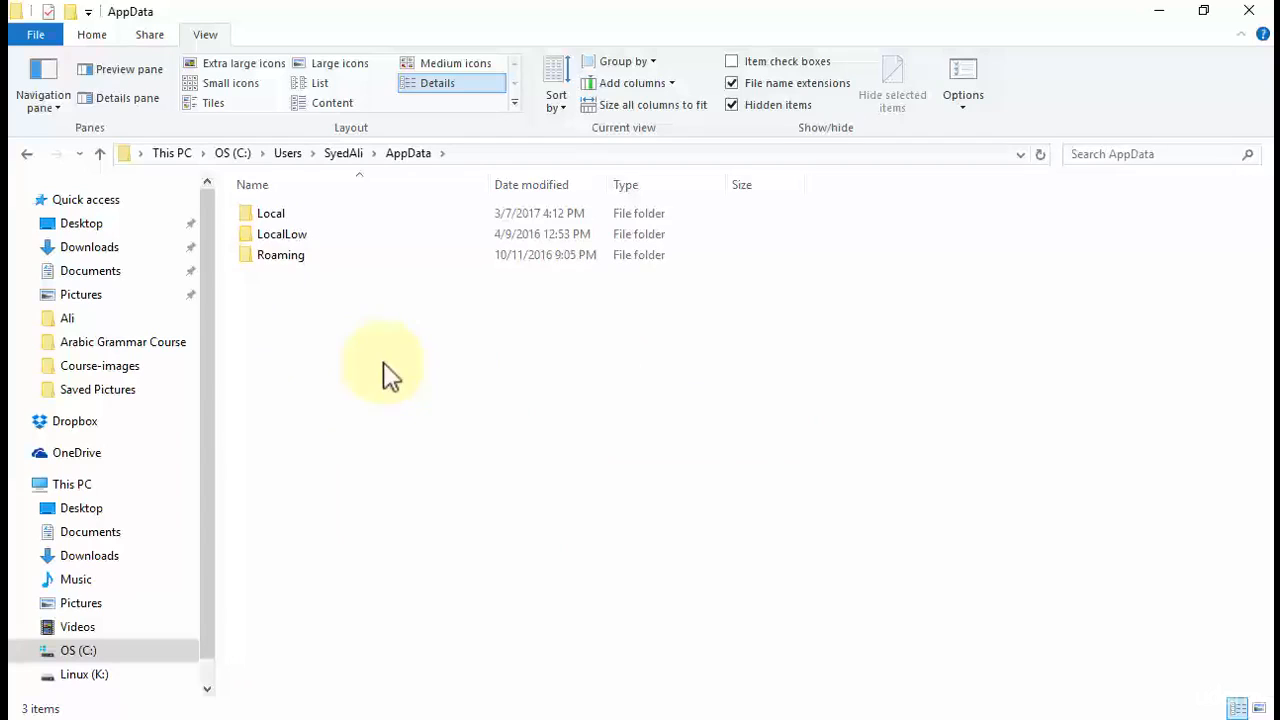
- Browse through Roaming and Microsoft into the Templates folder holding Normal.dotm
{"action": "left_click", "coordinate": [280, 254]}
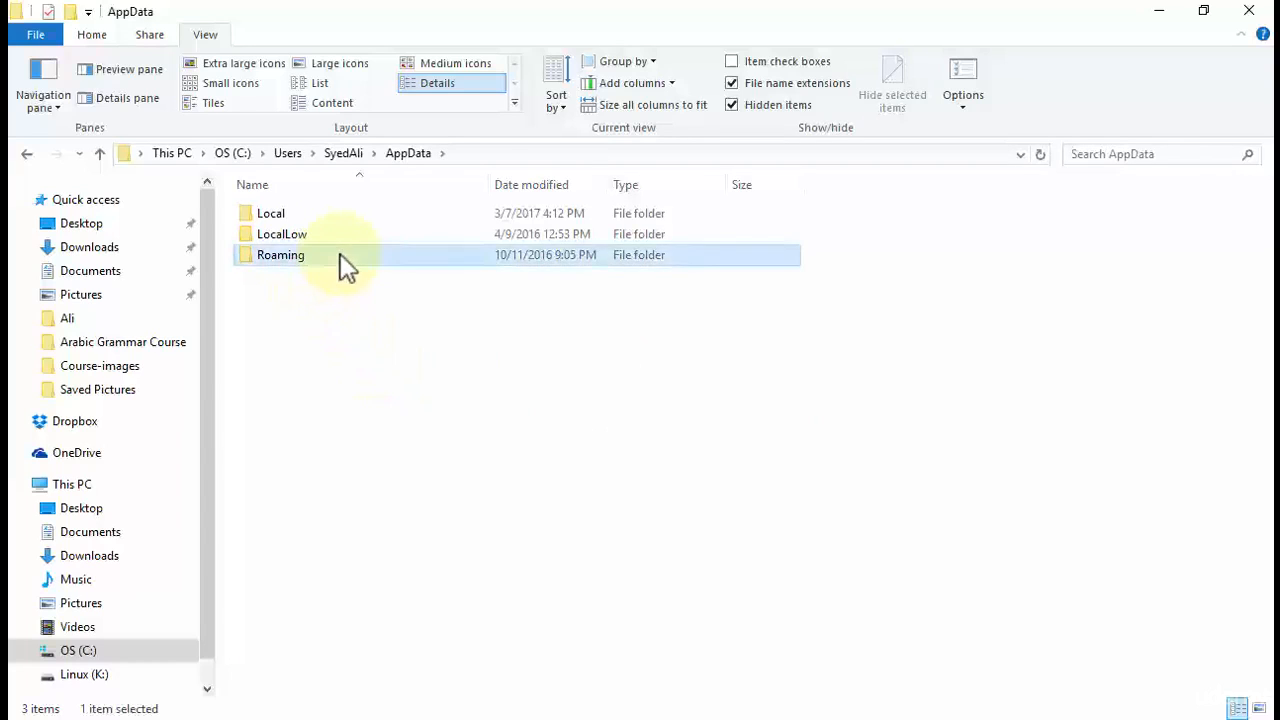
{"action": "double_click", "coordinate": [280, 254]}
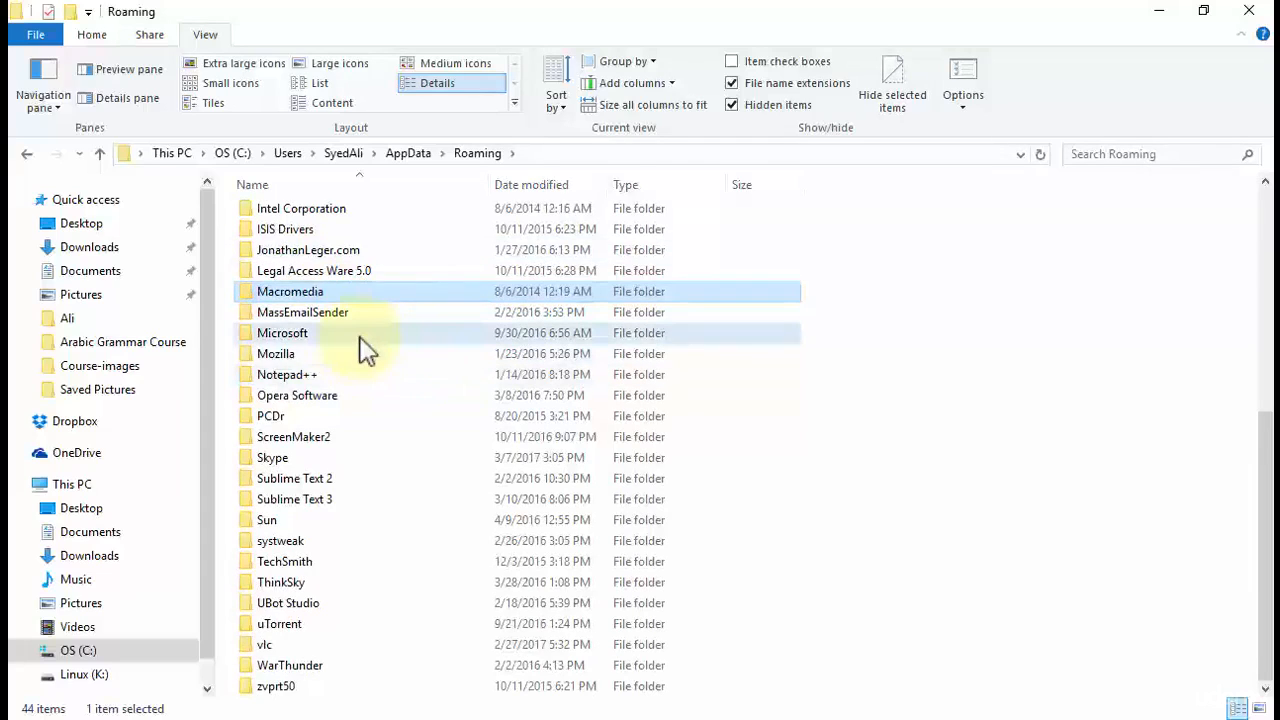
{"action": "double_click", "coordinate": [282, 332]}
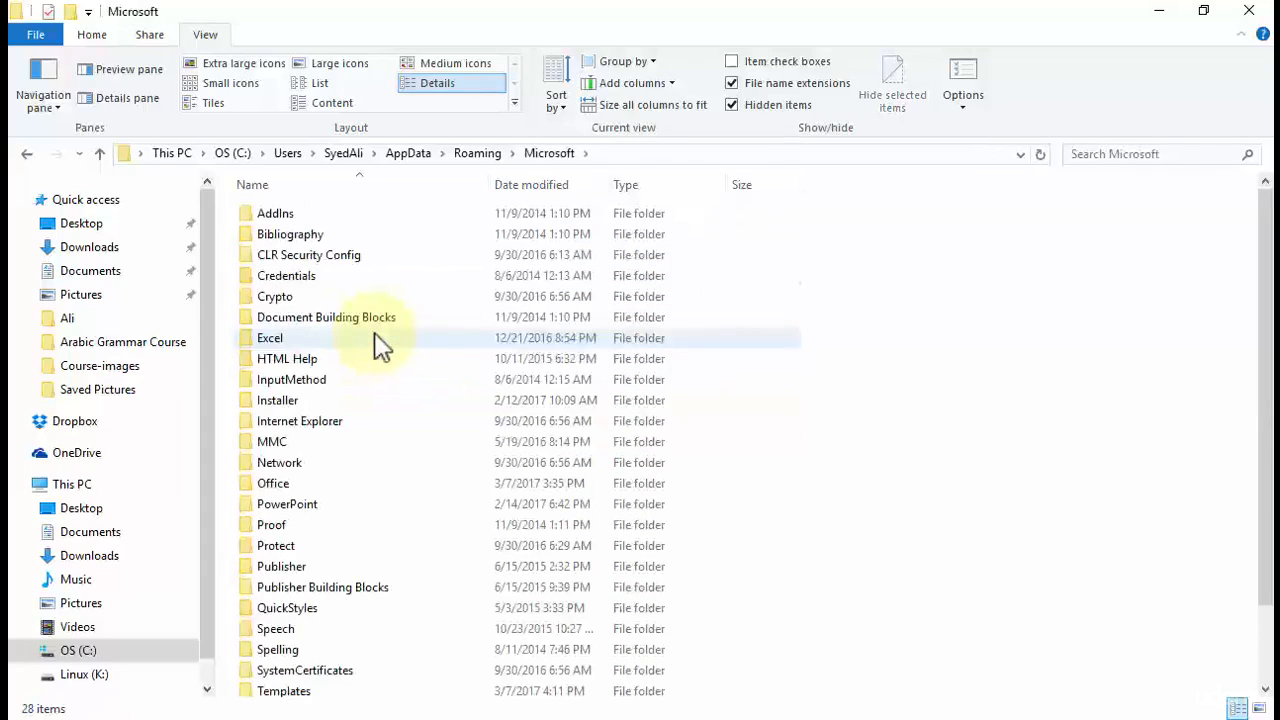
{"action": "mouse_move", "coordinate": [680, 410]}
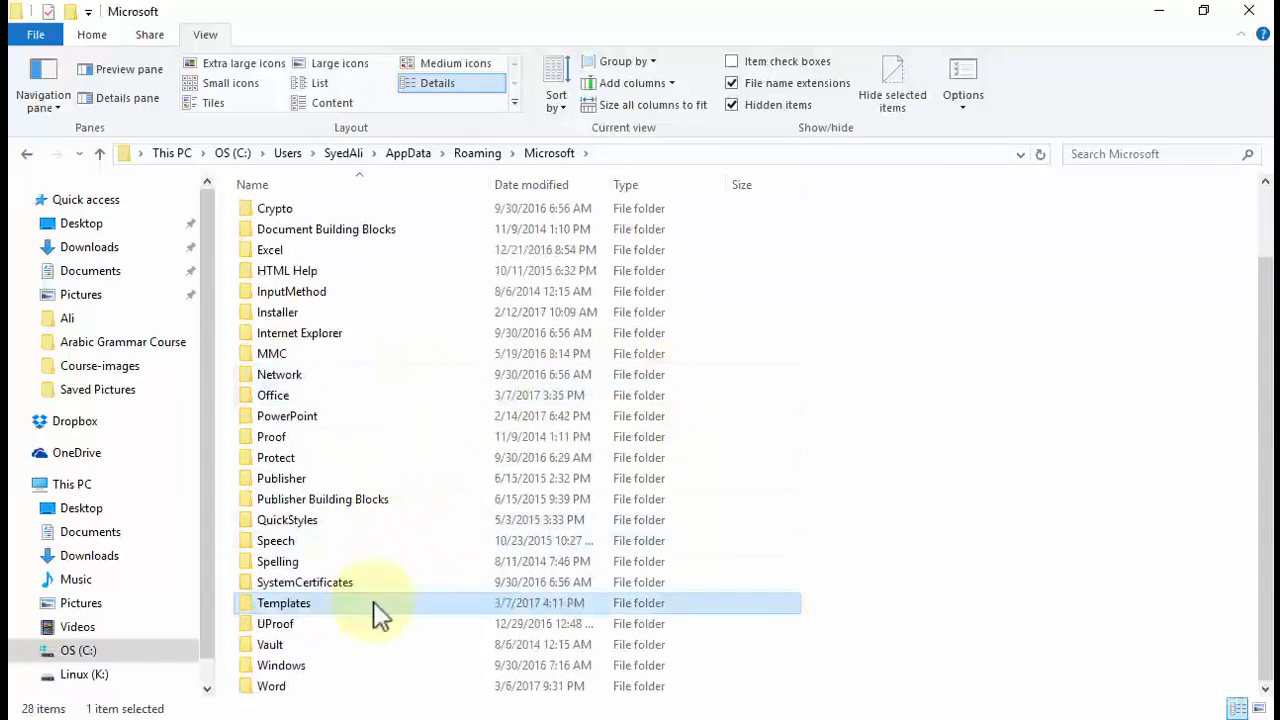
{"action": "double_click", "coordinate": [284, 604]}
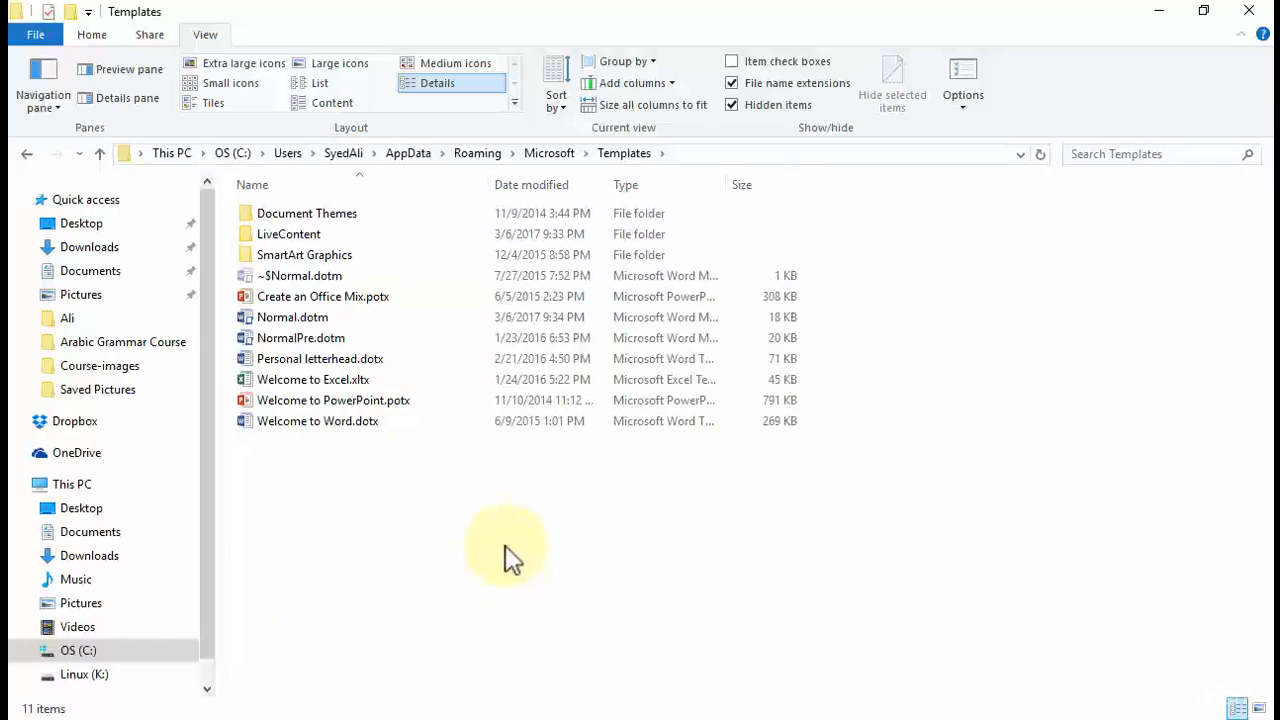
{"action": "mouse_move", "coordinate": [472, 536]}
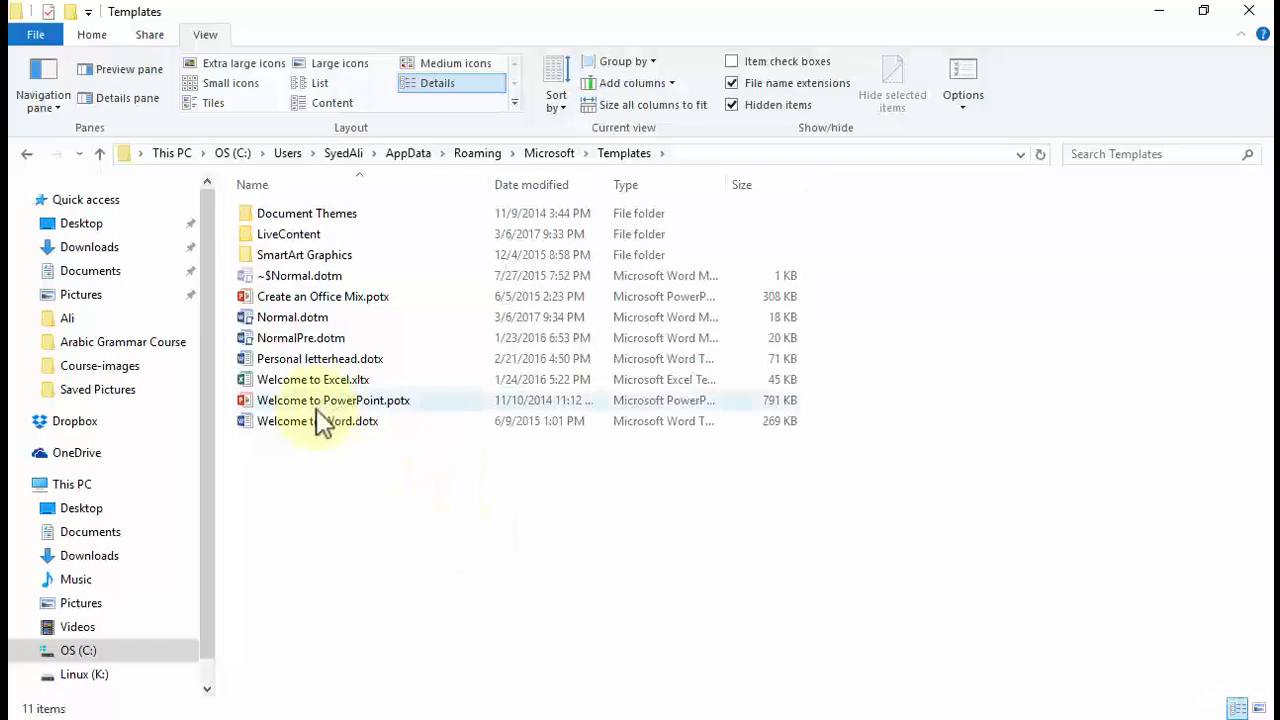
{"action": "mouse_move", "coordinate": [296, 364]}
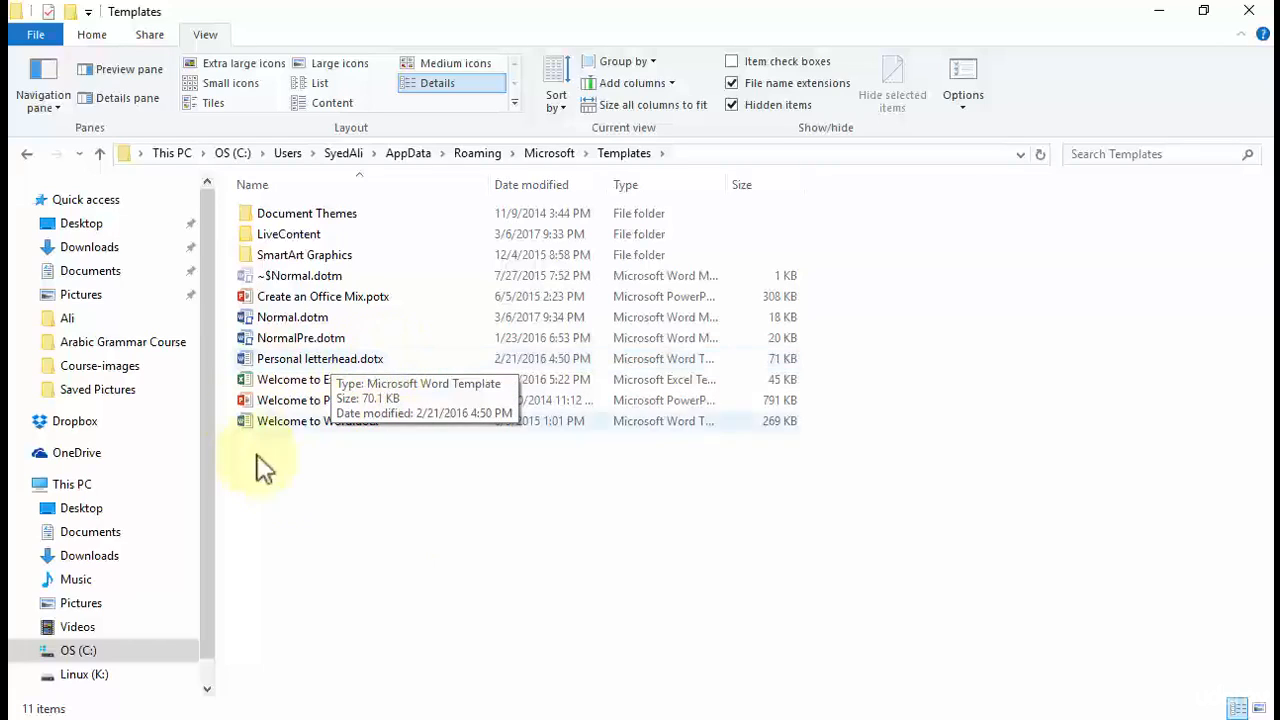
{"action": "mouse_move", "coordinate": [416, 490]}
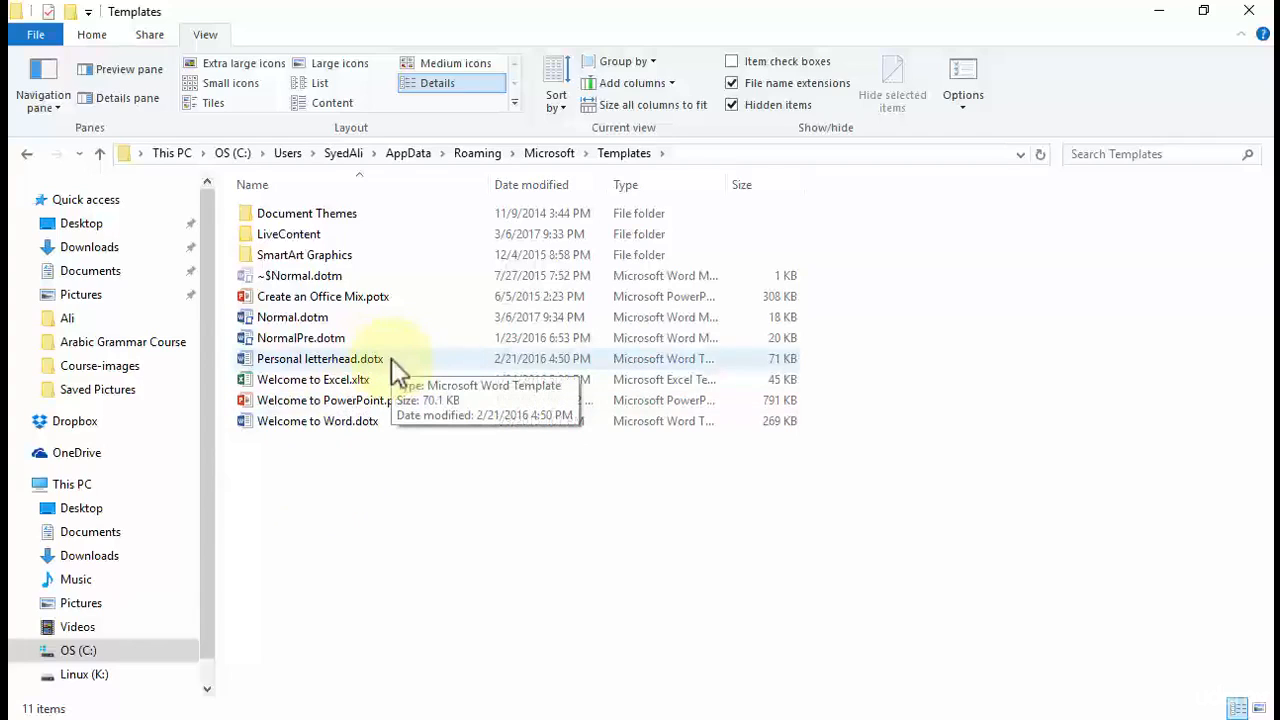
{"action": "mouse_move", "coordinate": [340, 372]}
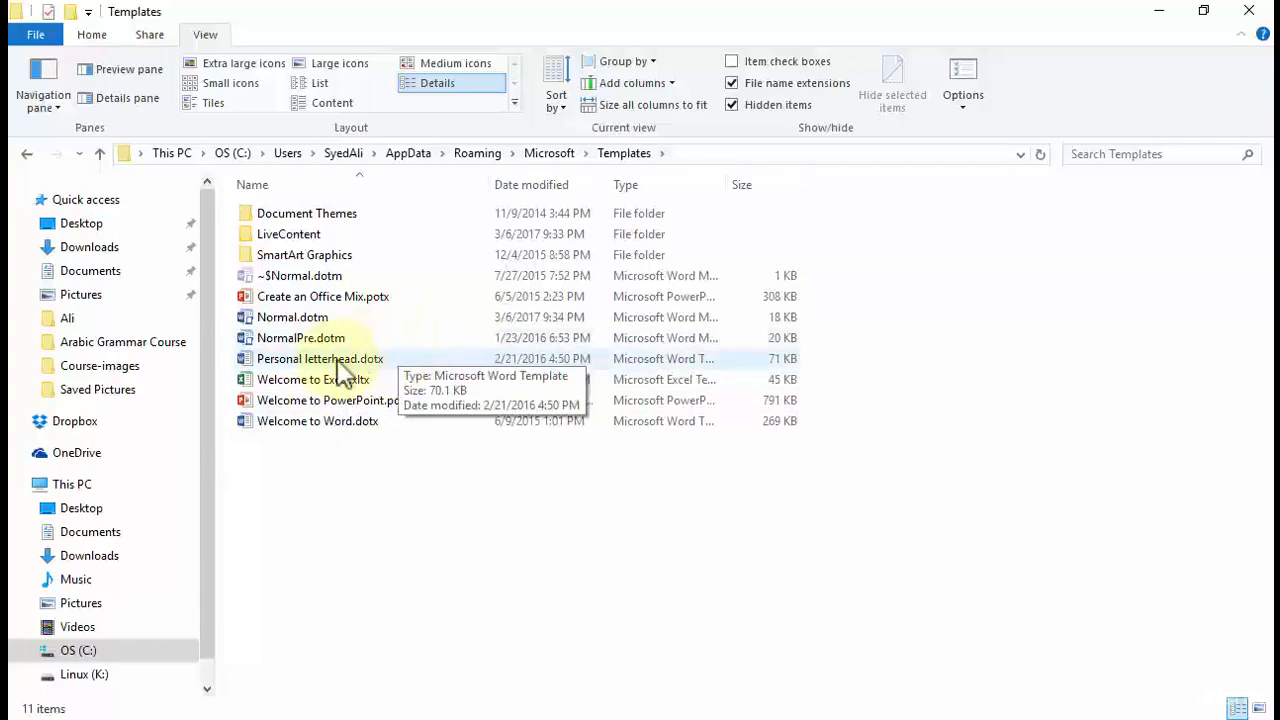
{"action": "mouse_move", "coordinate": [386, 376]}
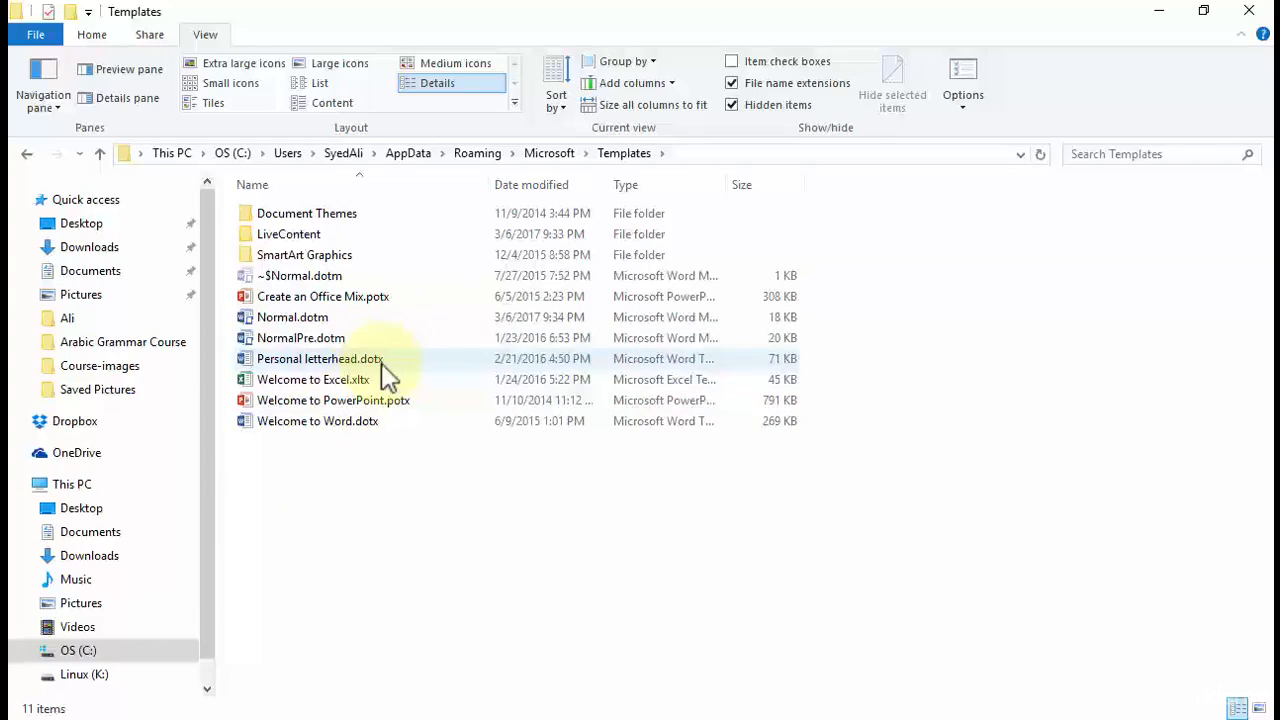
{"action": "mouse_move", "coordinate": [368, 350]}
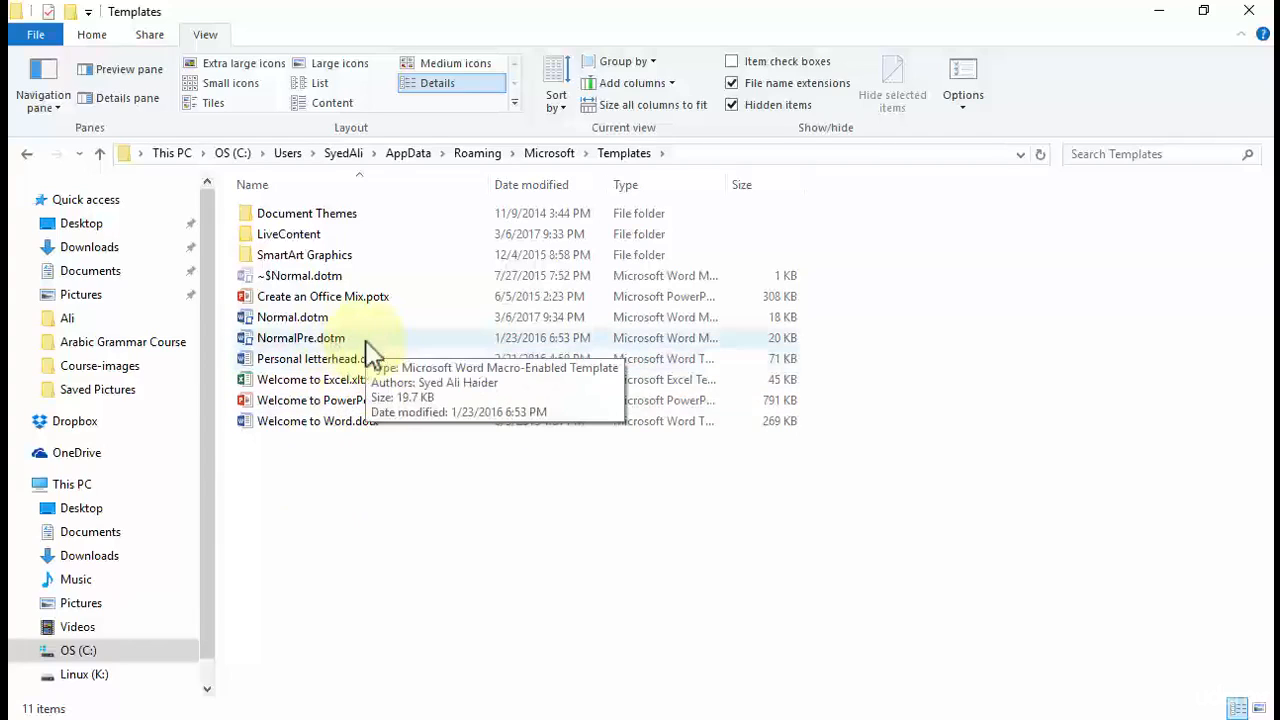
{"action": "mouse_move", "coordinate": [360, 356]}
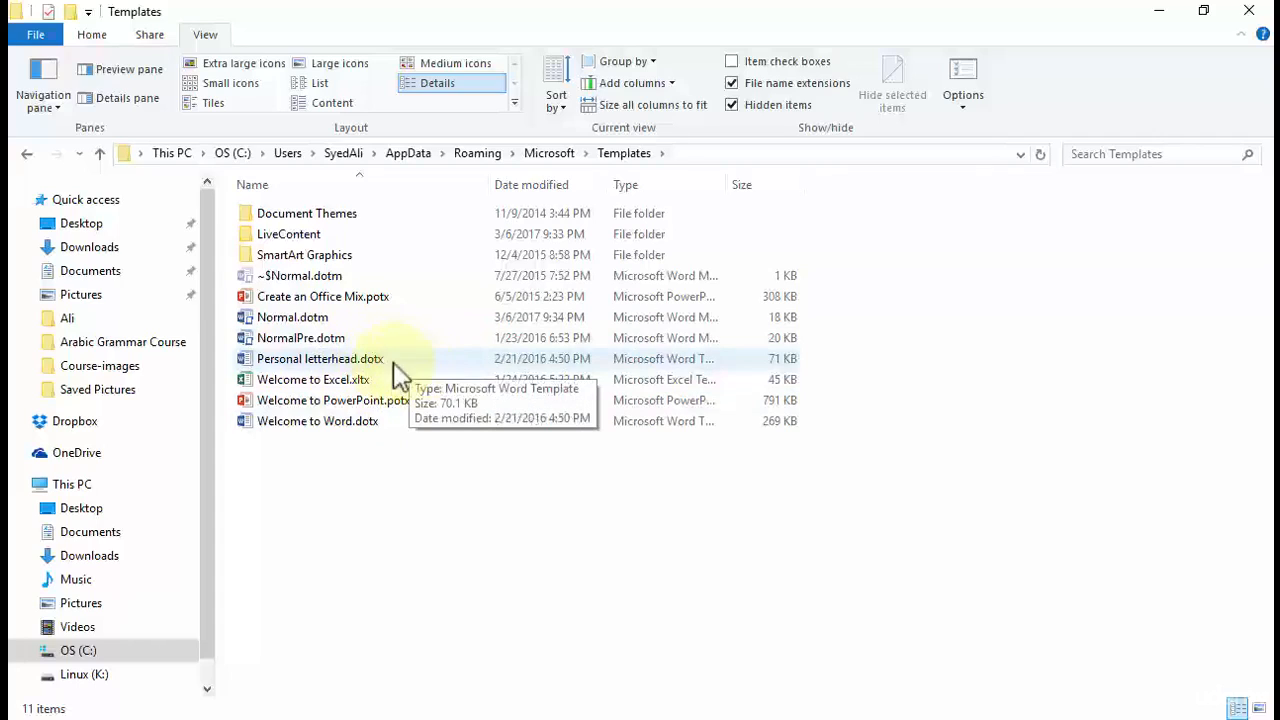
{"action": "mouse_move", "coordinate": [480, 490]}
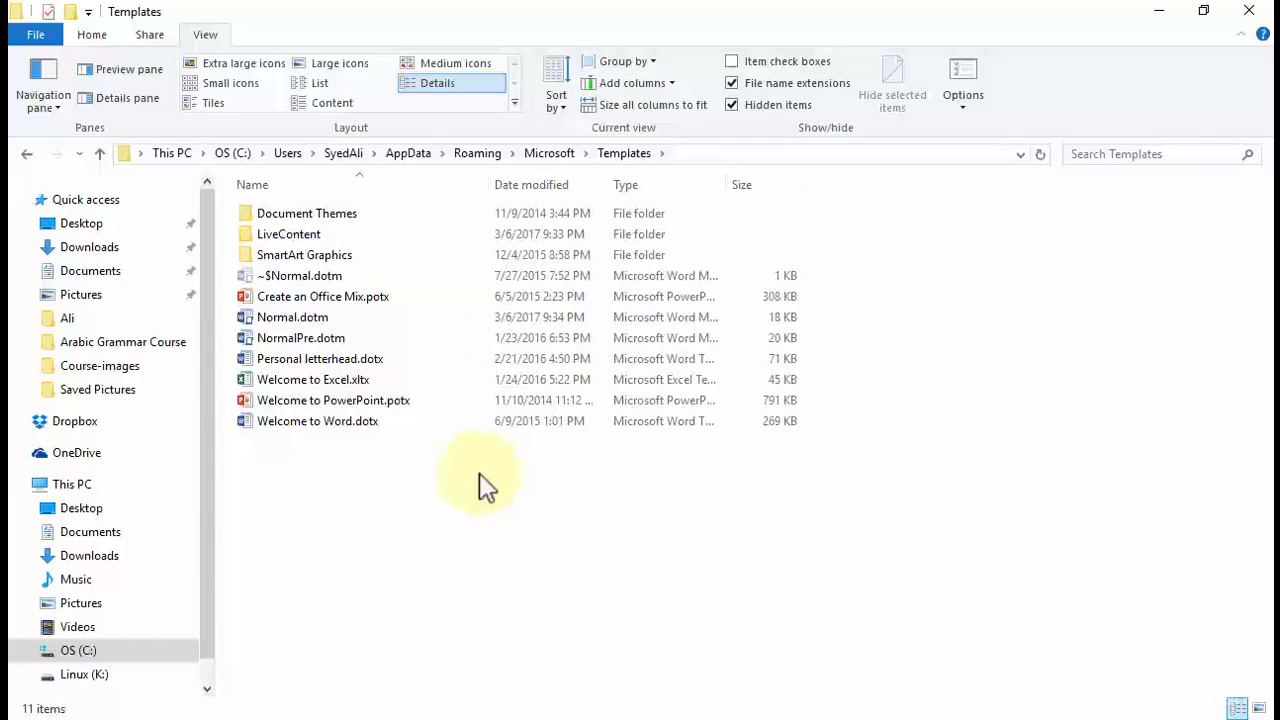
{"action": "mouse_move", "coordinate": [352, 364]}
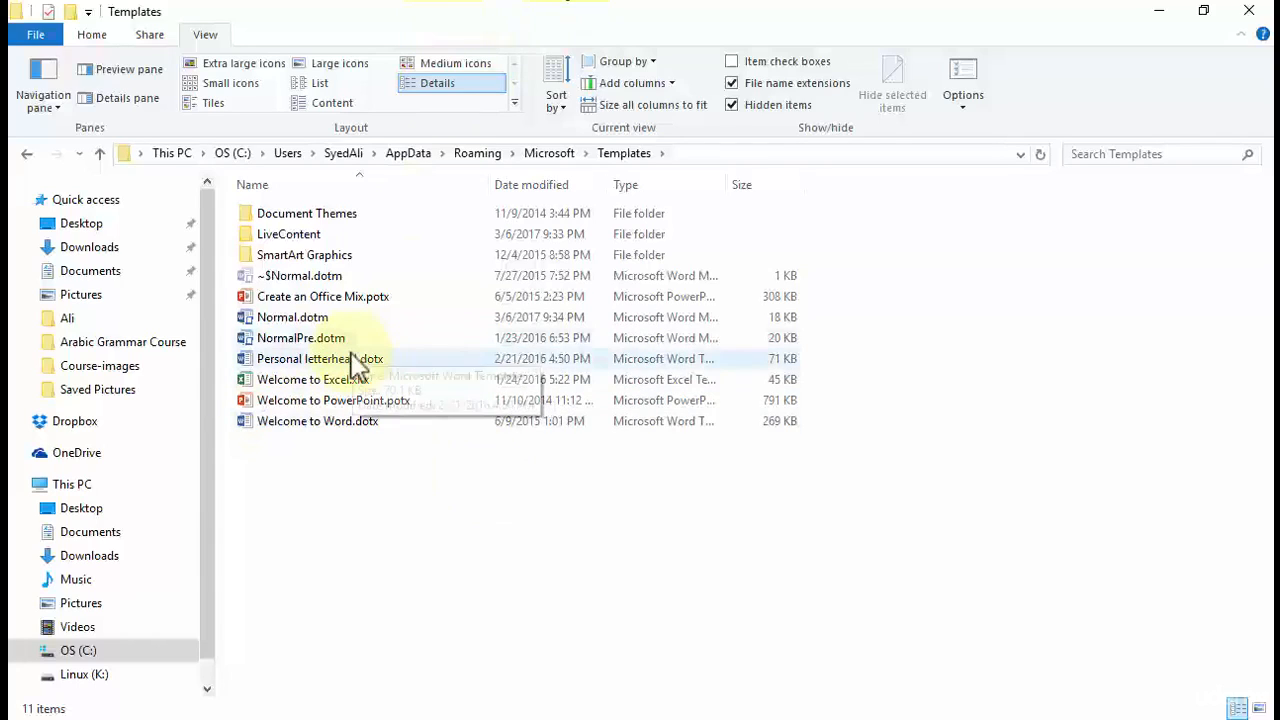
{"action": "mouse_move", "coordinate": [498, 604]}
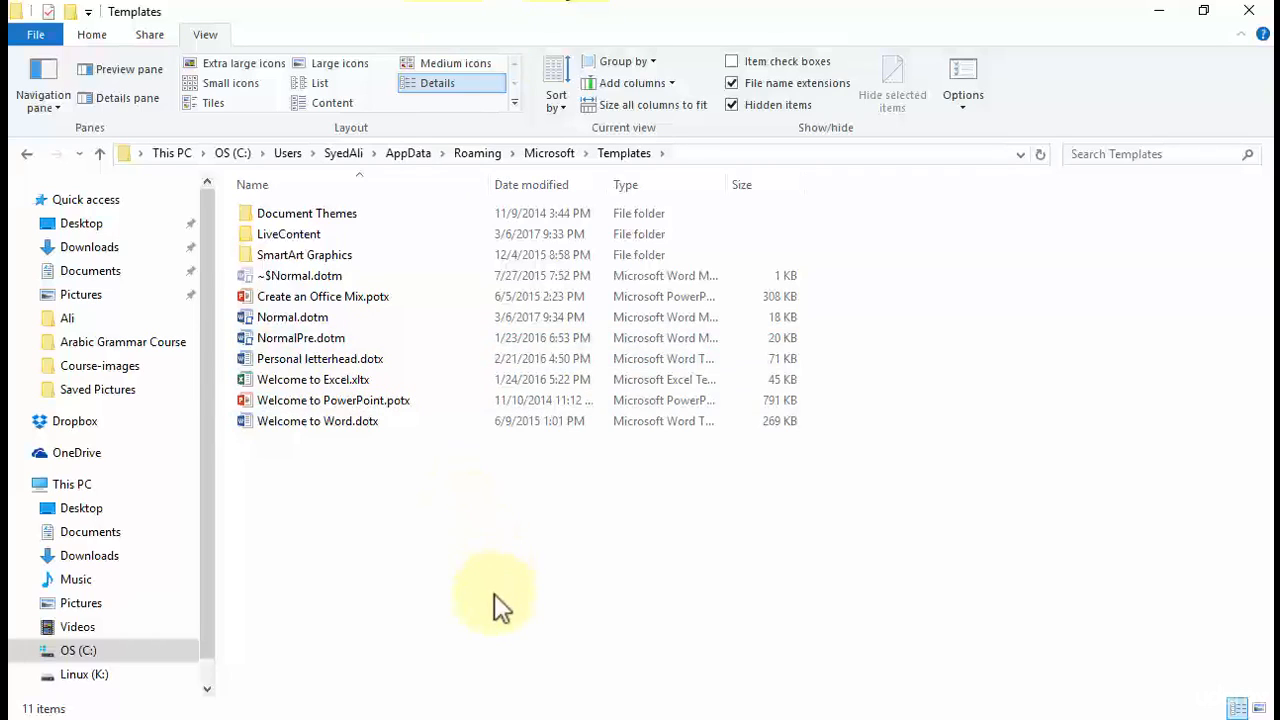
{"action": "mouse_move", "coordinate": [412, 364]}
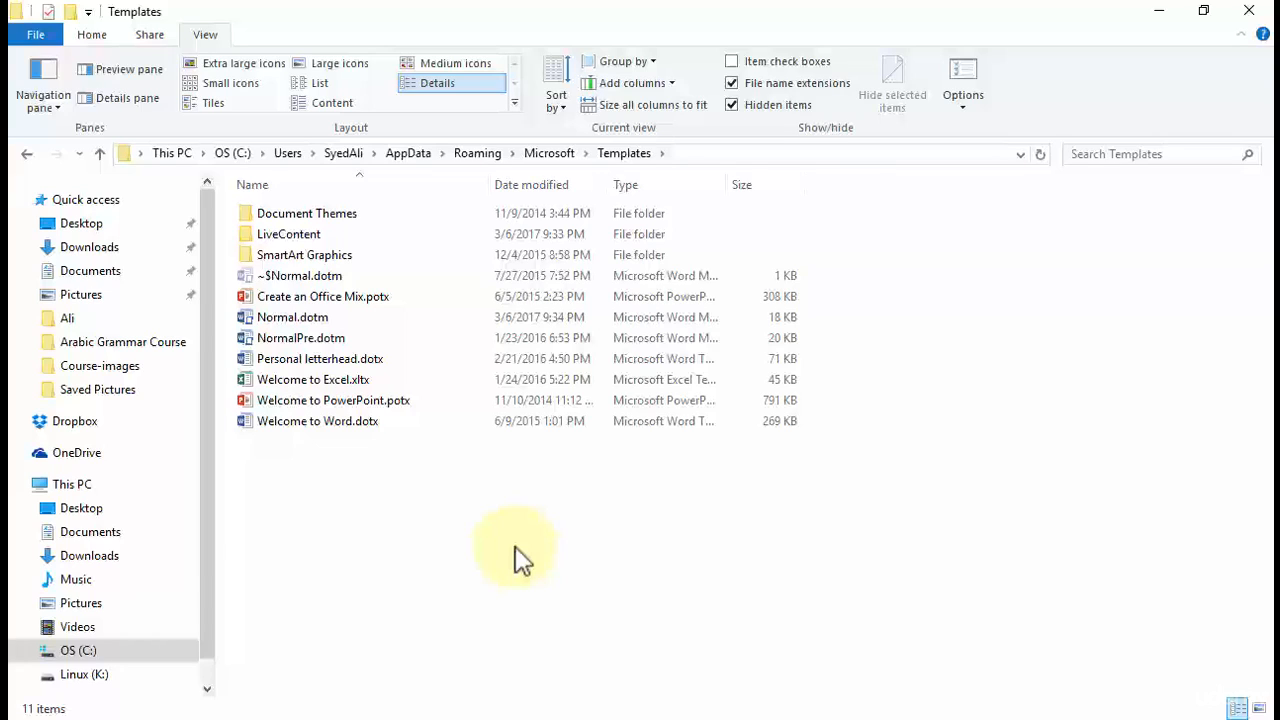
{"action": "mouse_move", "coordinate": [472, 548]}
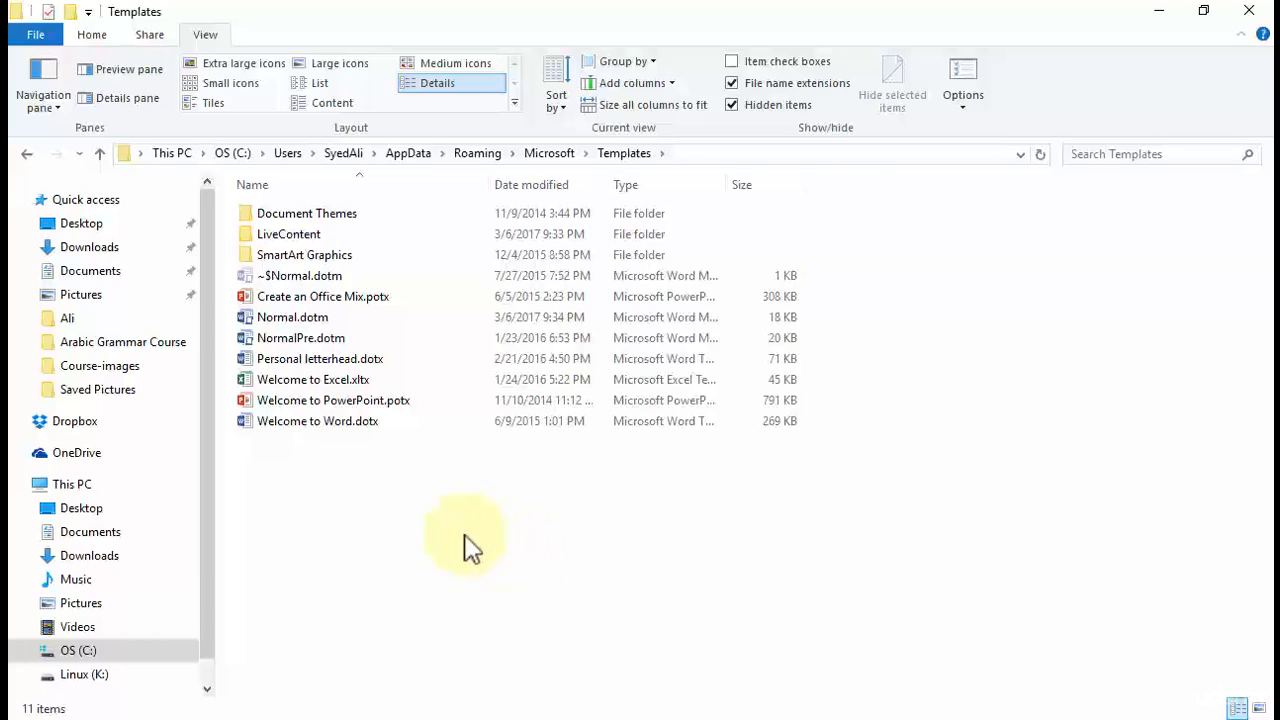
{"action": "mouse_move", "coordinate": [404, 364]}
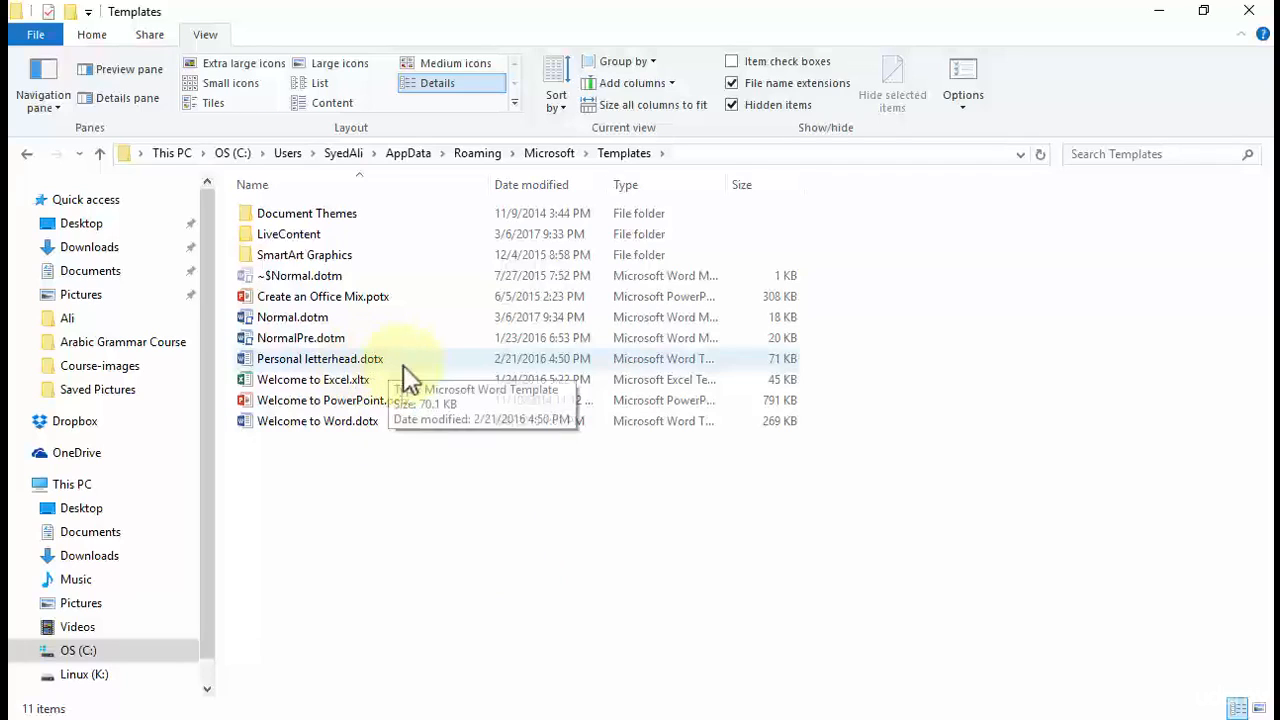
{"action": "mouse_move", "coordinate": [398, 370]}
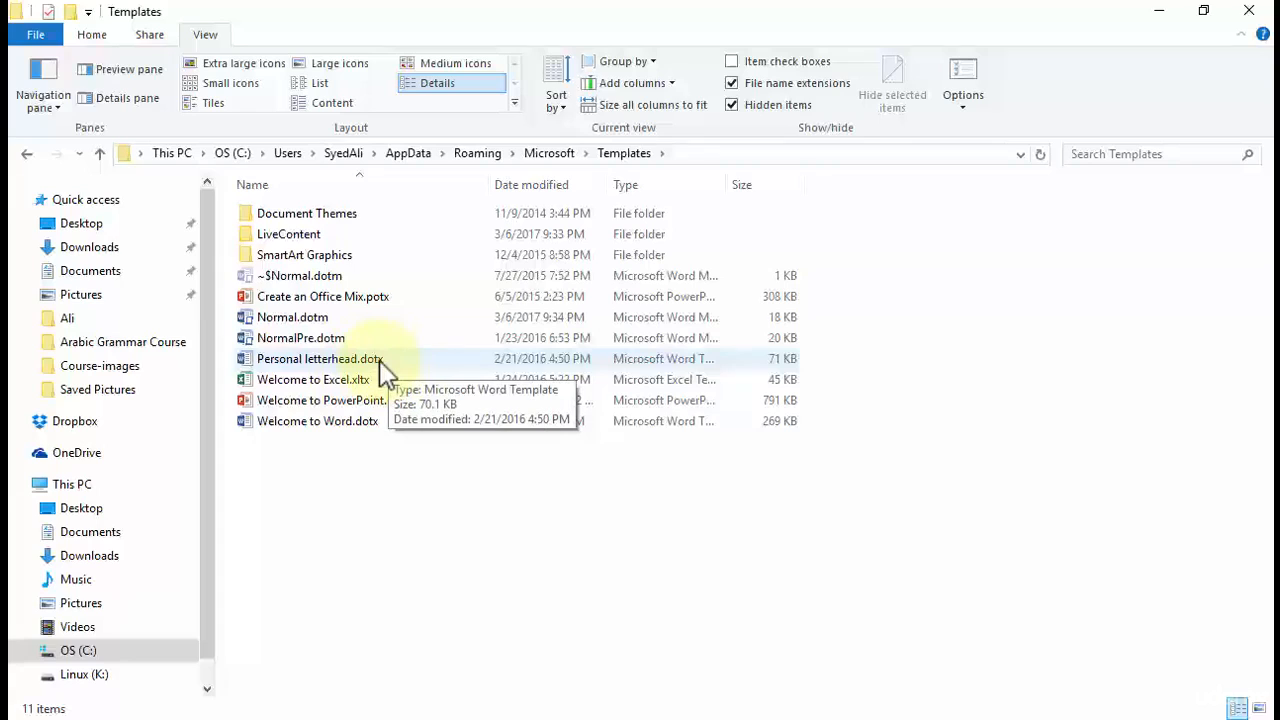
{"action": "mouse_move", "coordinate": [424, 370]}
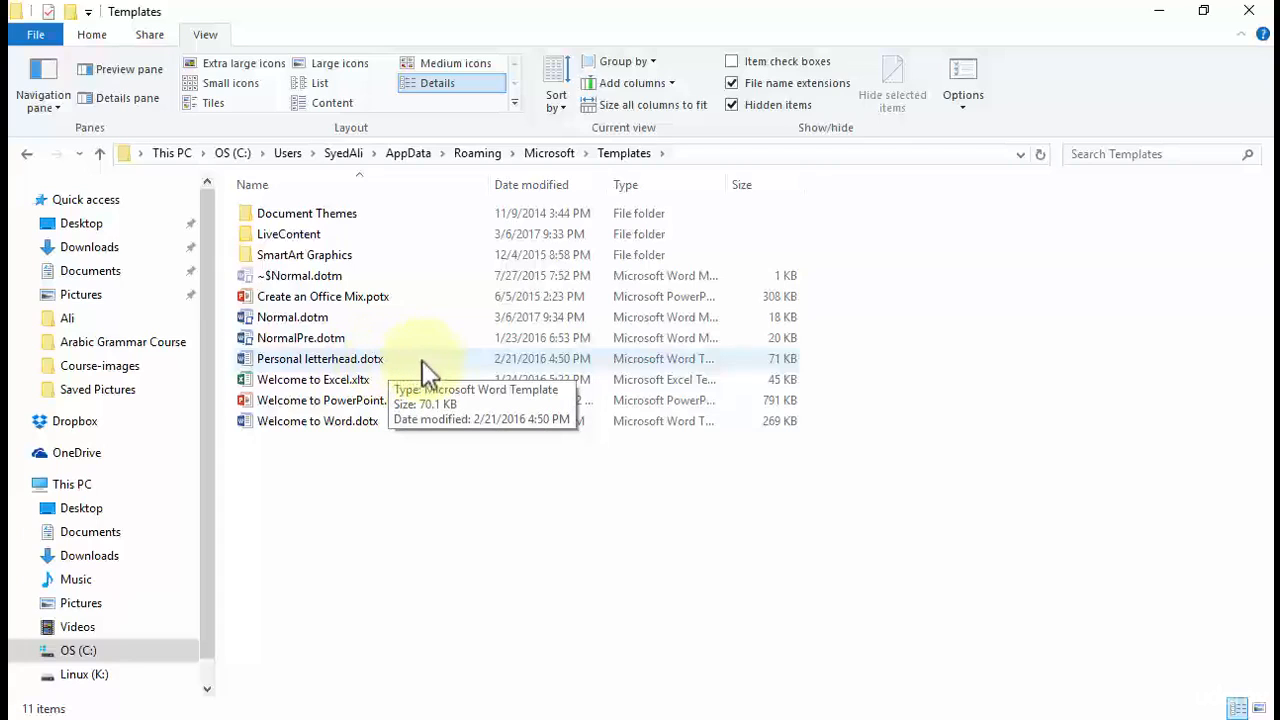
- Create a new letter from Personal letterhead.dotx and enlarge its body font size
{"action": "left_click", "coordinate": [320, 358]}
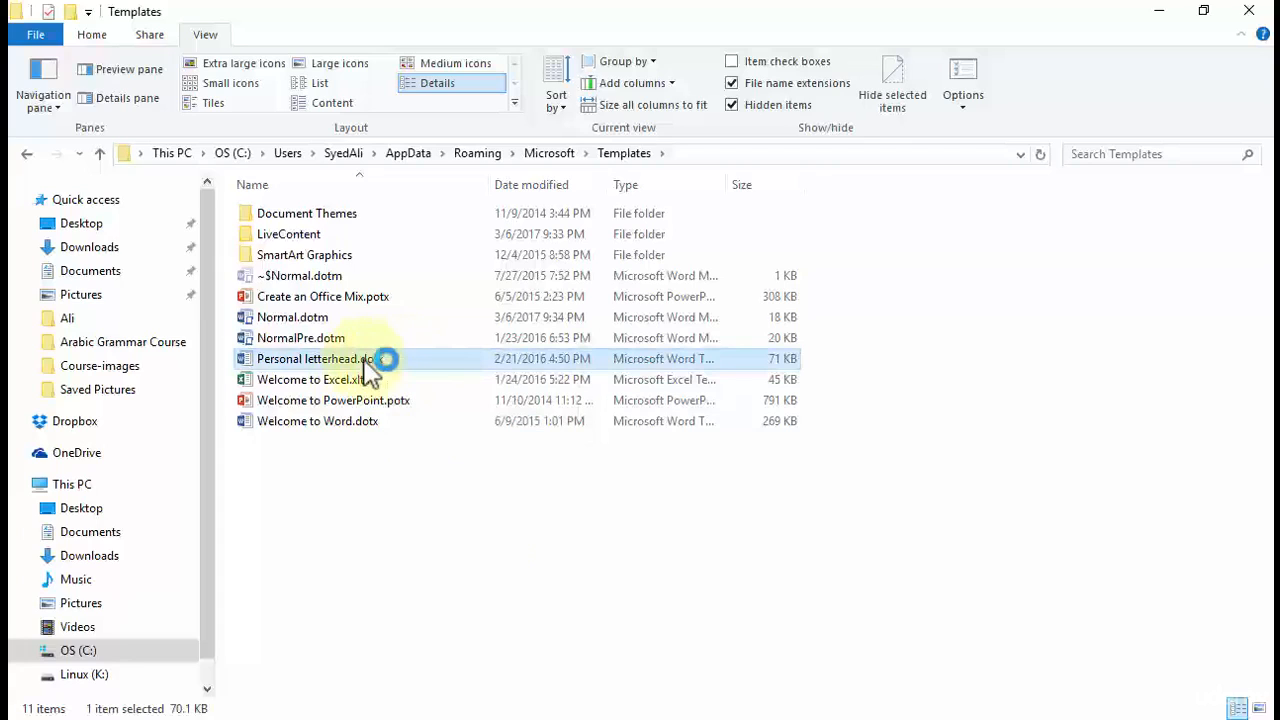
{"action": "double_click", "coordinate": [316, 358]}
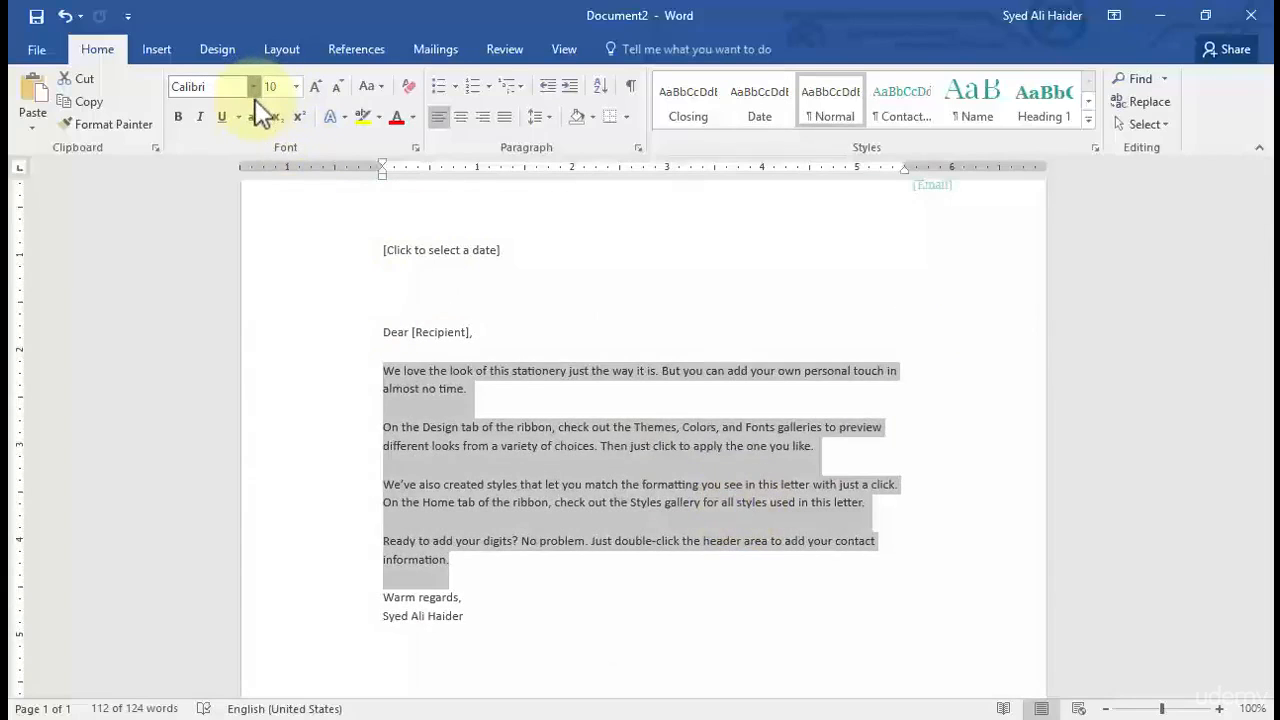
{"action": "left_click", "coordinate": [254, 86]}
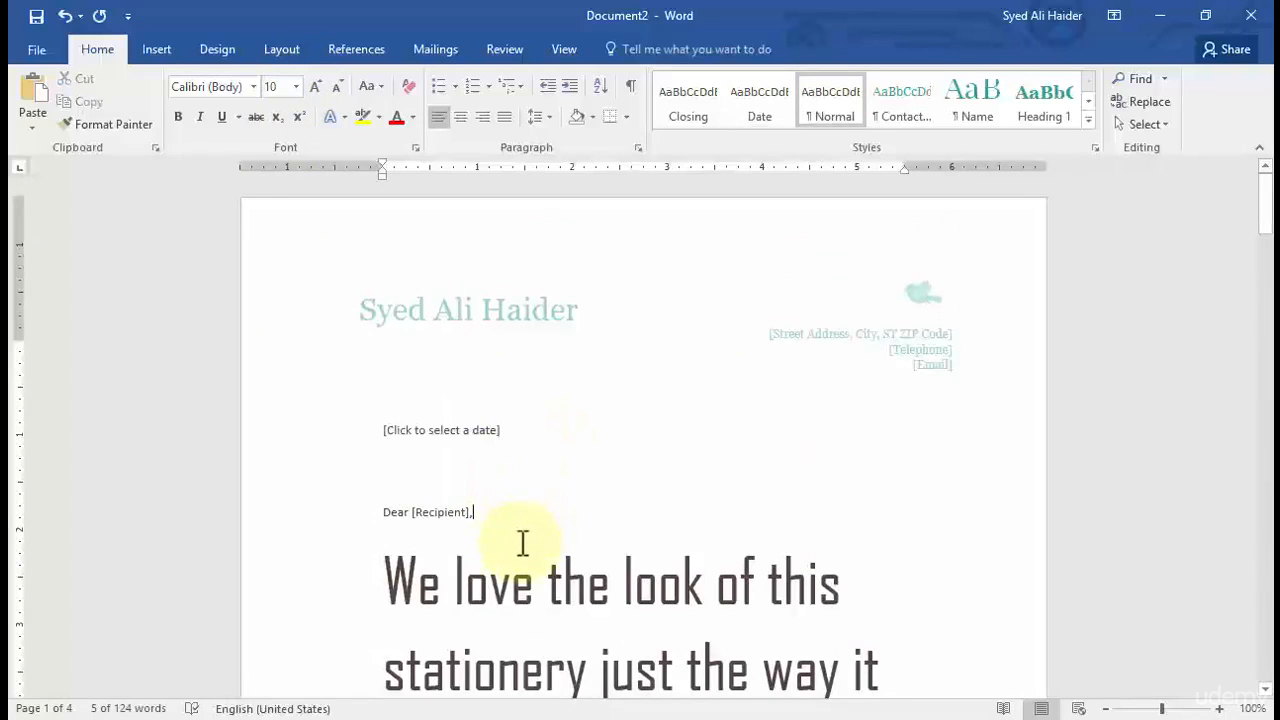
- Select the Recipient and date placeholders, then enter the header to edit the name
{"action": "double_click", "coordinate": [440, 512]}
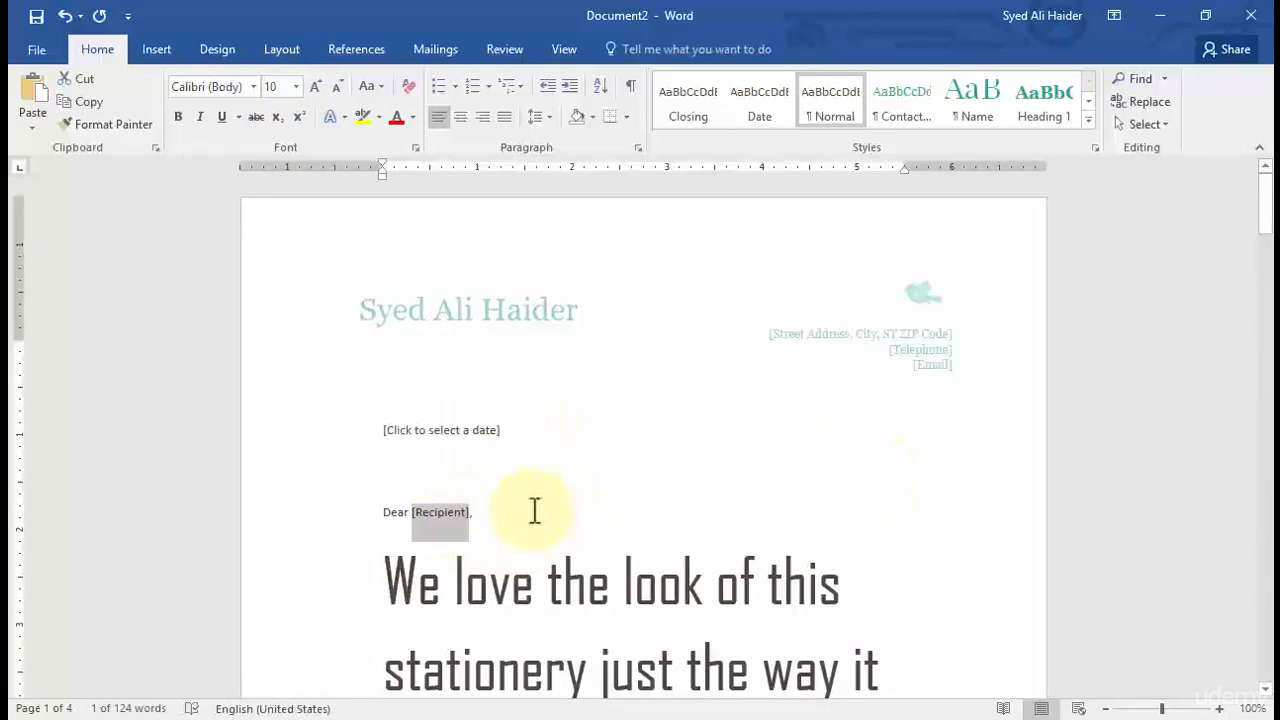
{"action": "left_click", "coordinate": [440, 430]}
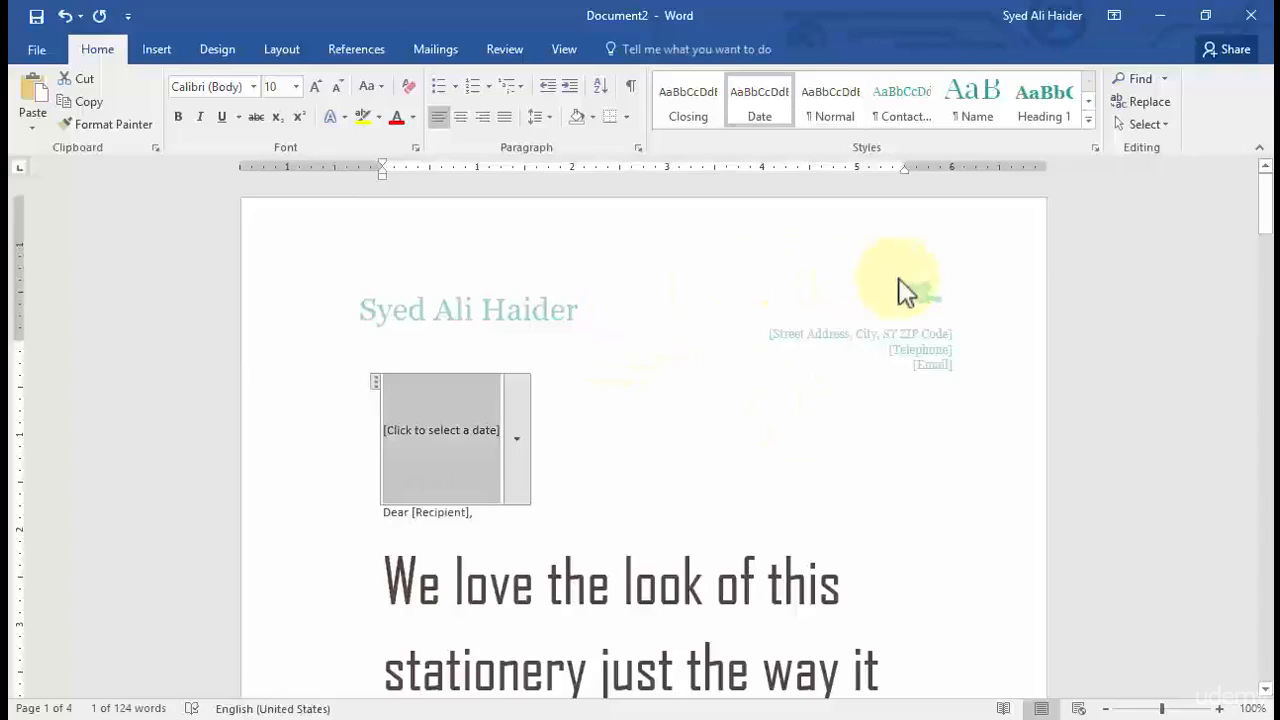
{"action": "double_click", "coordinate": [468, 308]}
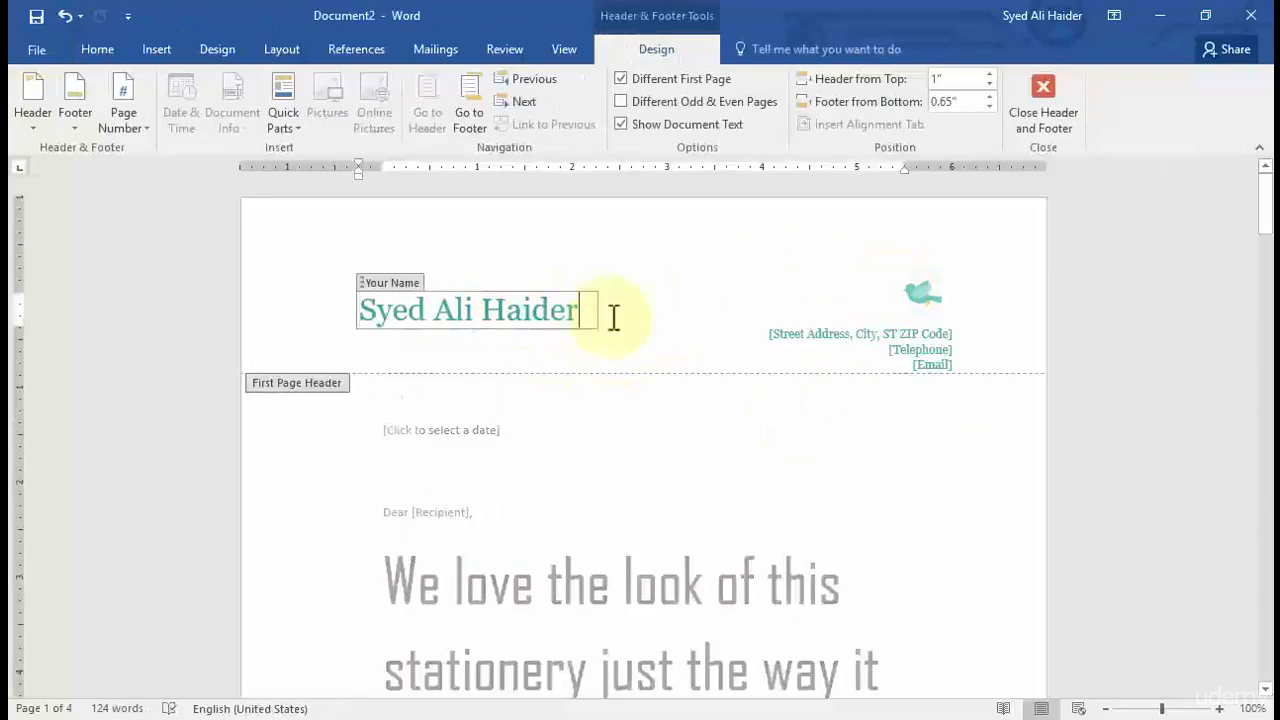